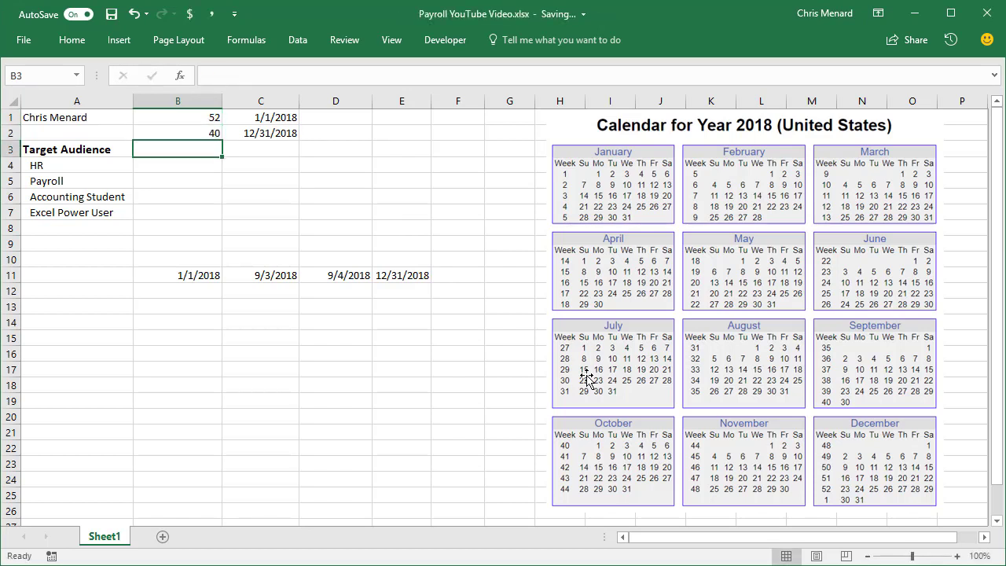
Compute 2080 annual hours in B3 (=B1*B2) and $31,200.00 annual pay in B5 (=B3*B4)
text(=)
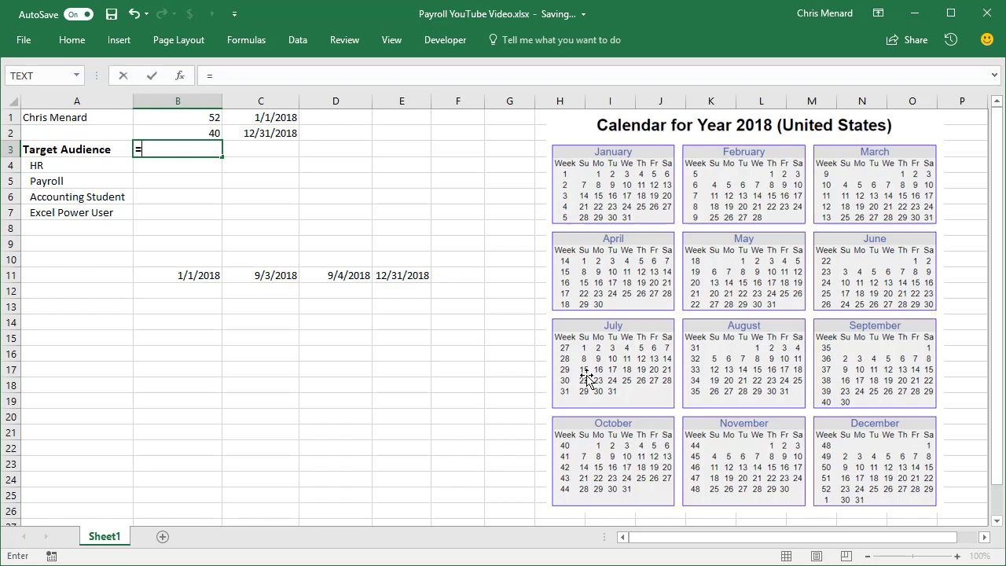
text(B1*B2)
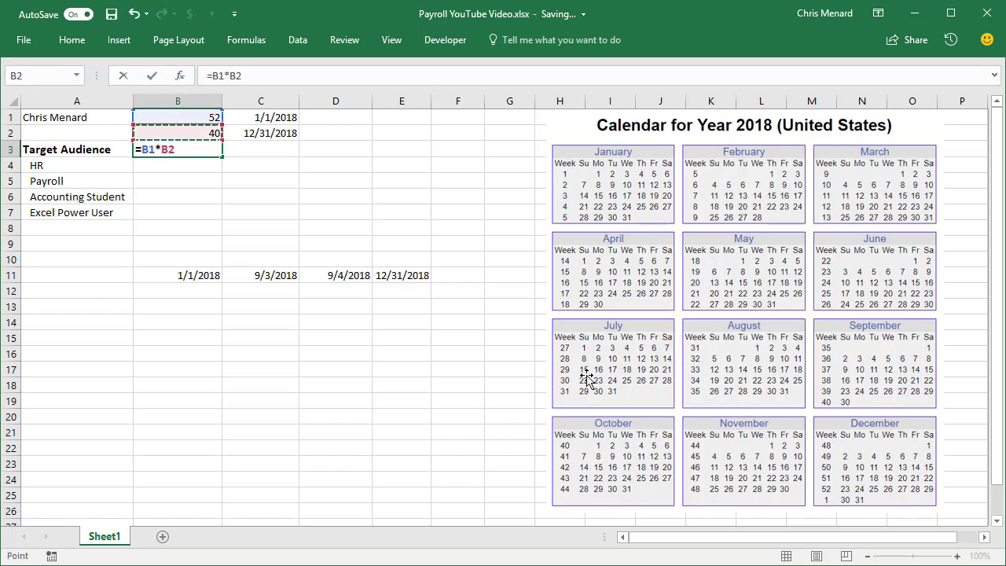
key(Enter)
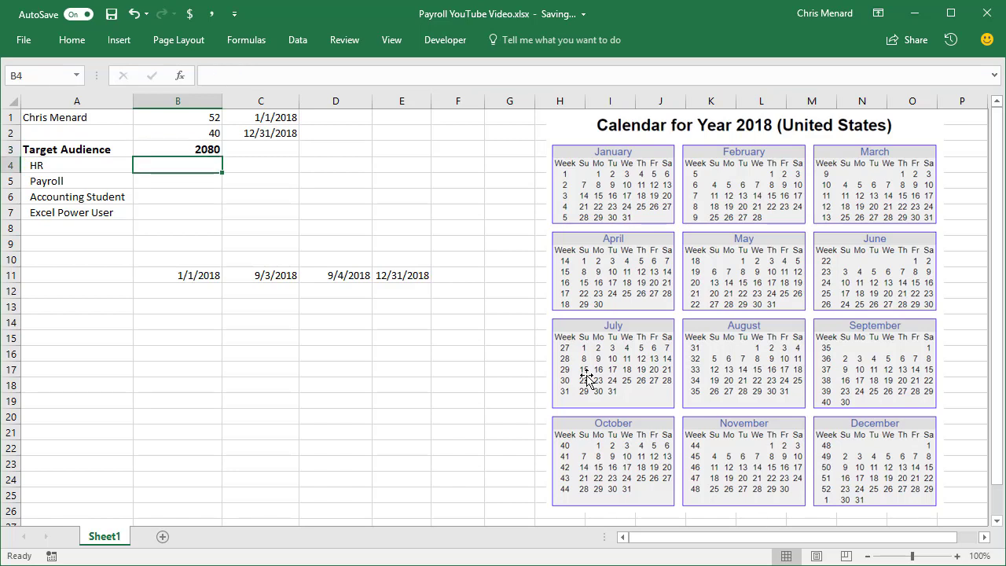
text(+B3)
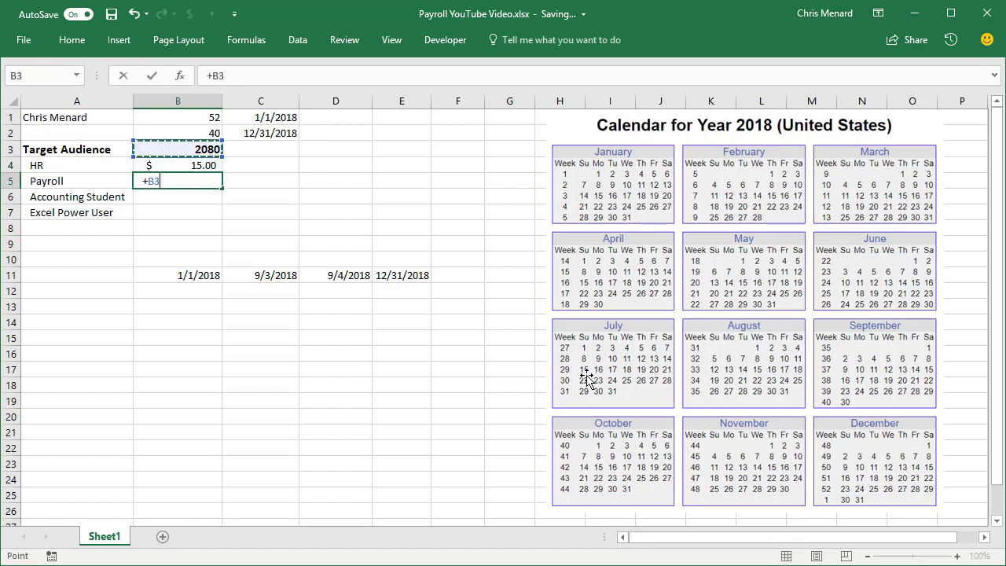
key(Enter)
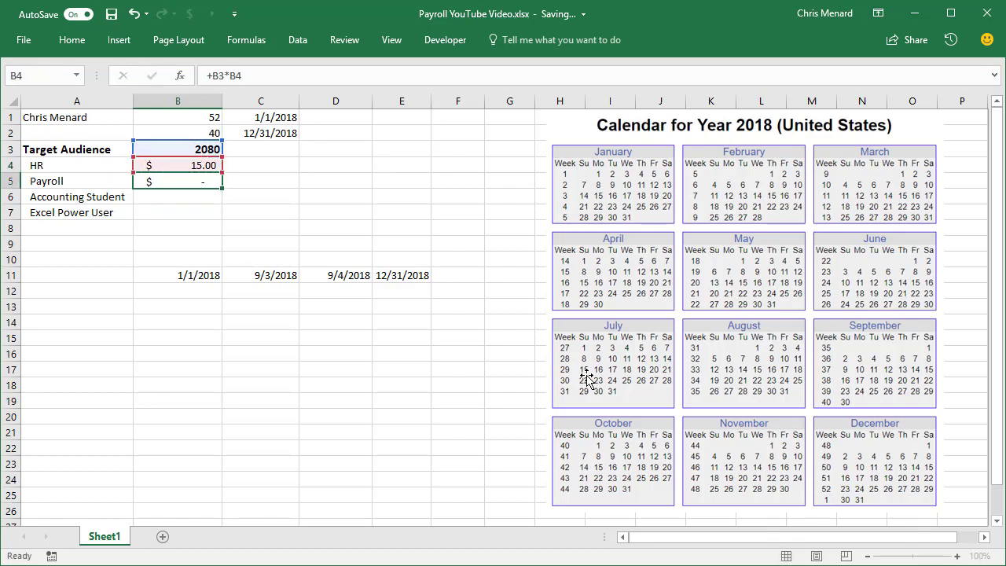
click(176, 181)
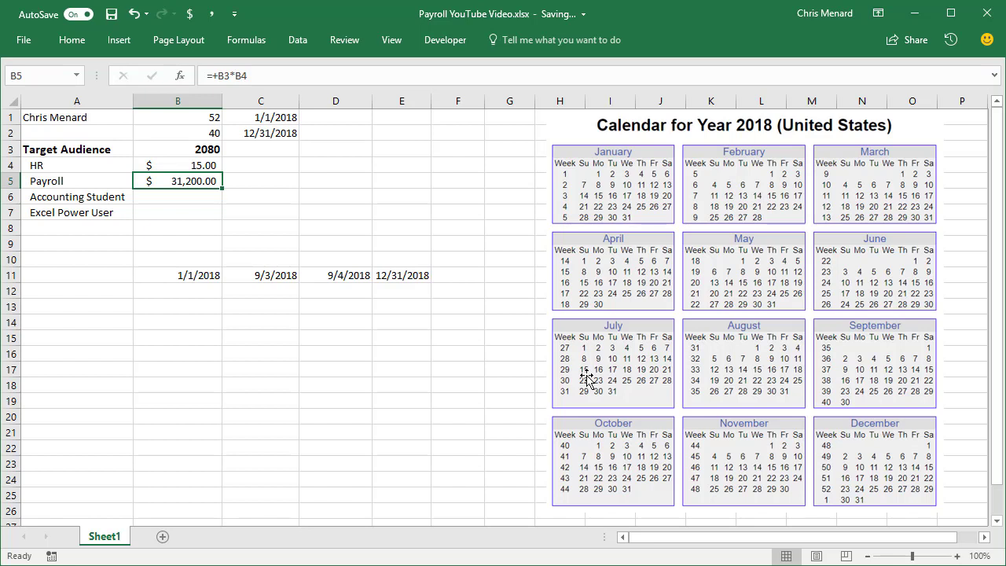
Enter the $15.00 hourly rate in D1
click(337, 116)
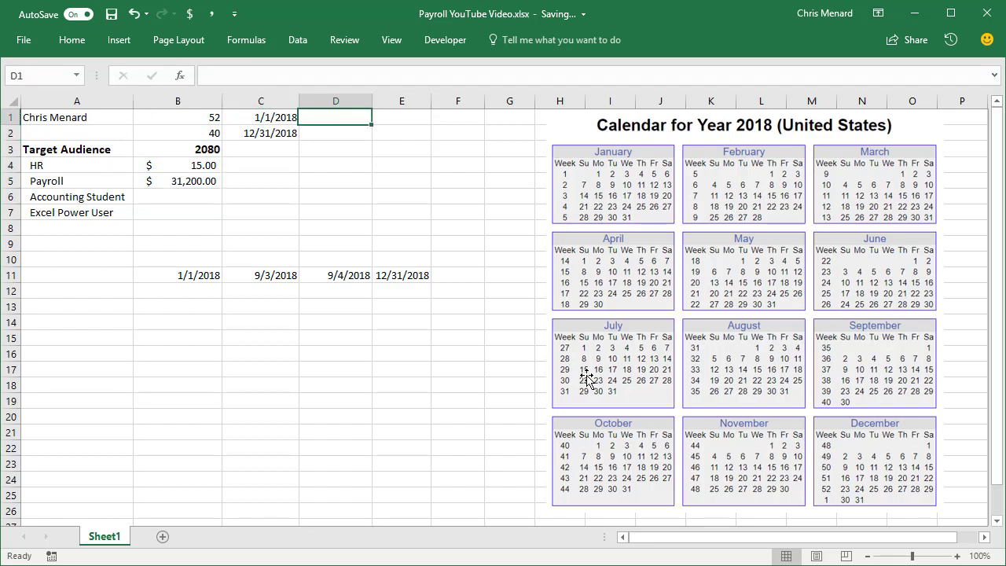
text(15.)
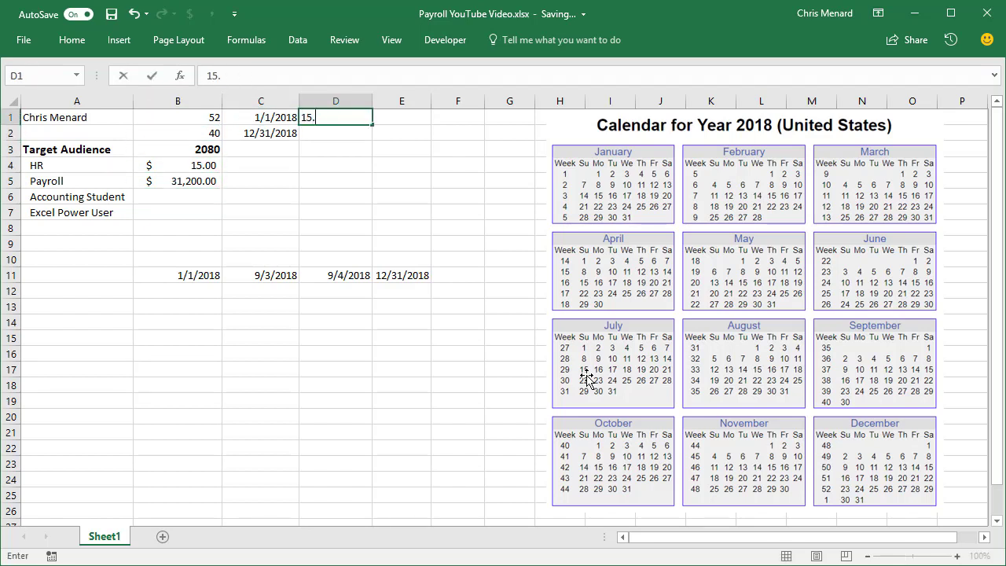
key(Enter)
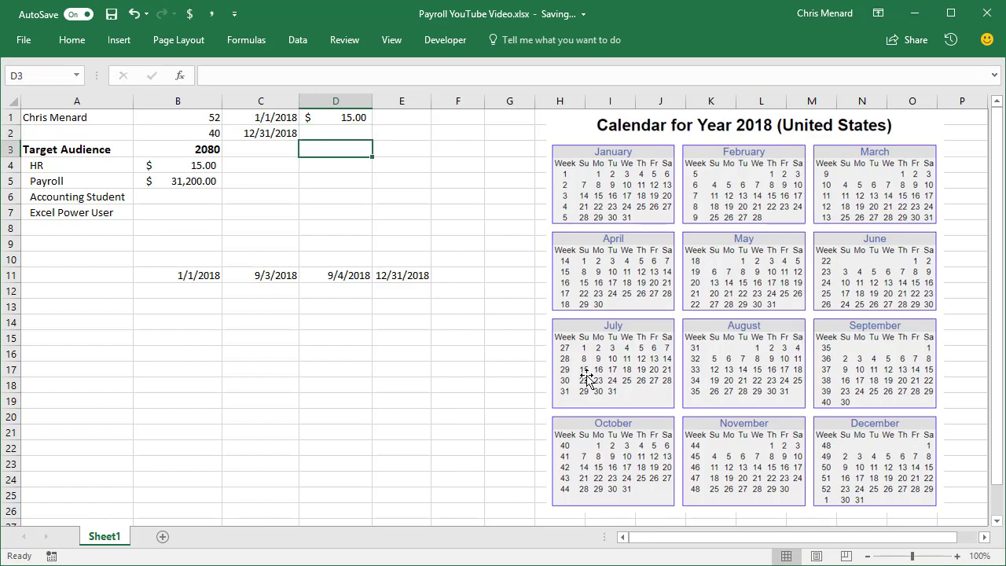
Compute $31,320.00 in D3 as =NETWORKDAYS(C1,C2)*D1*8
text(=)
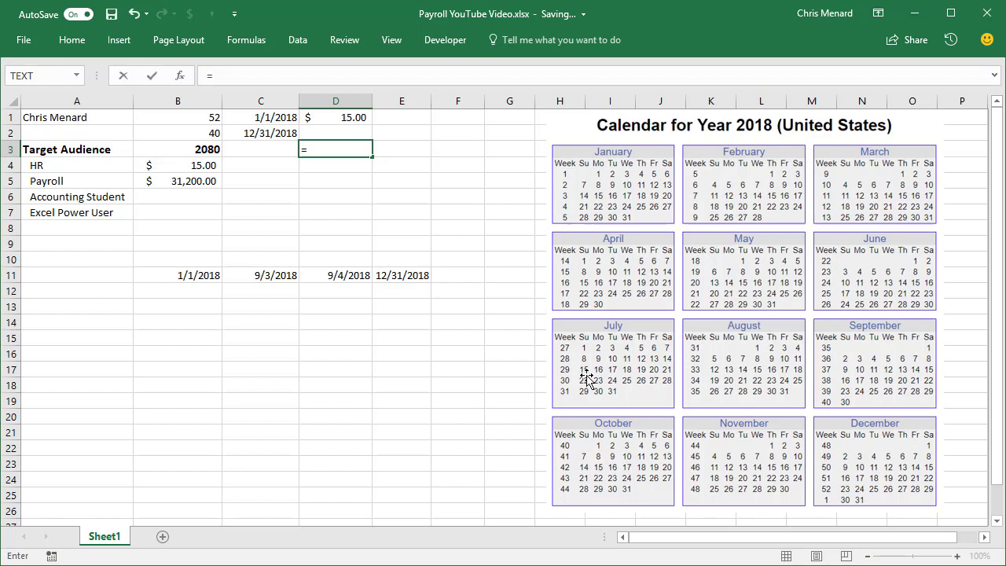
text(net)
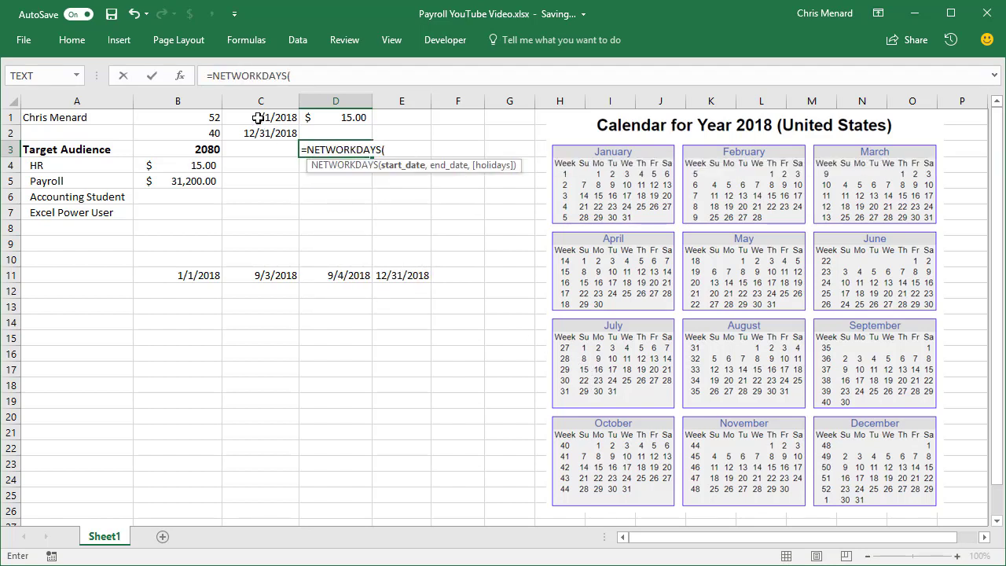
click(261, 117)
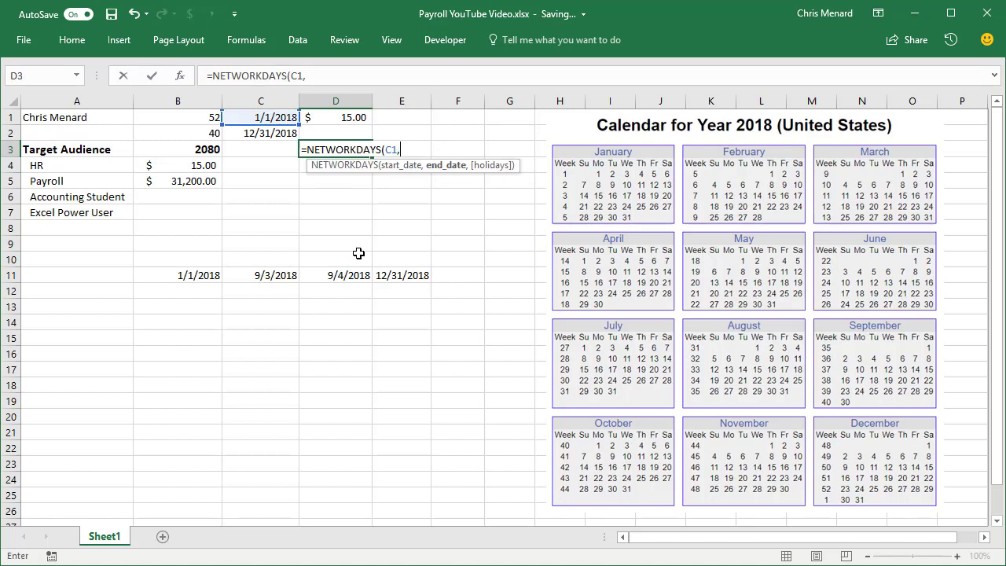
click(270, 132)
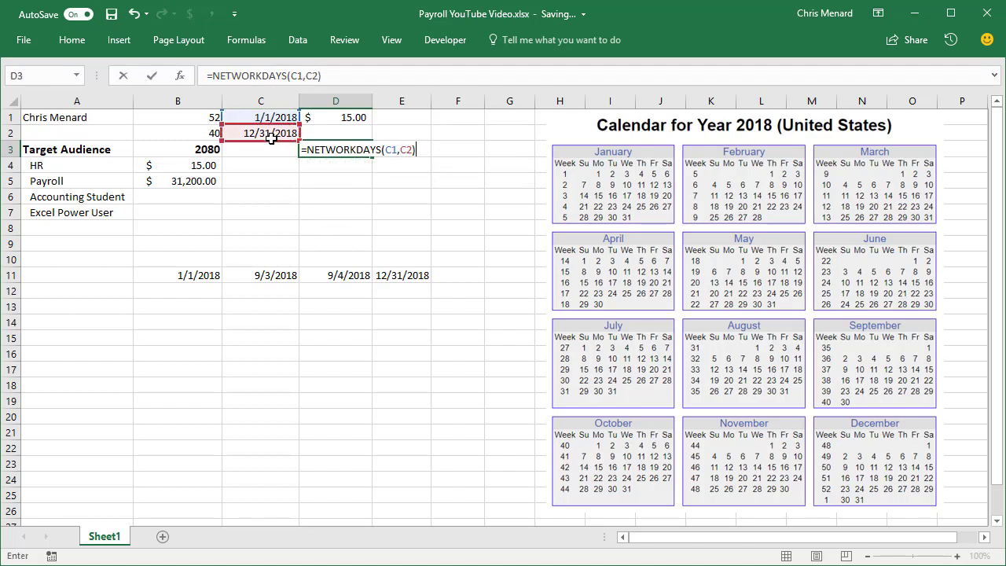
text(*)
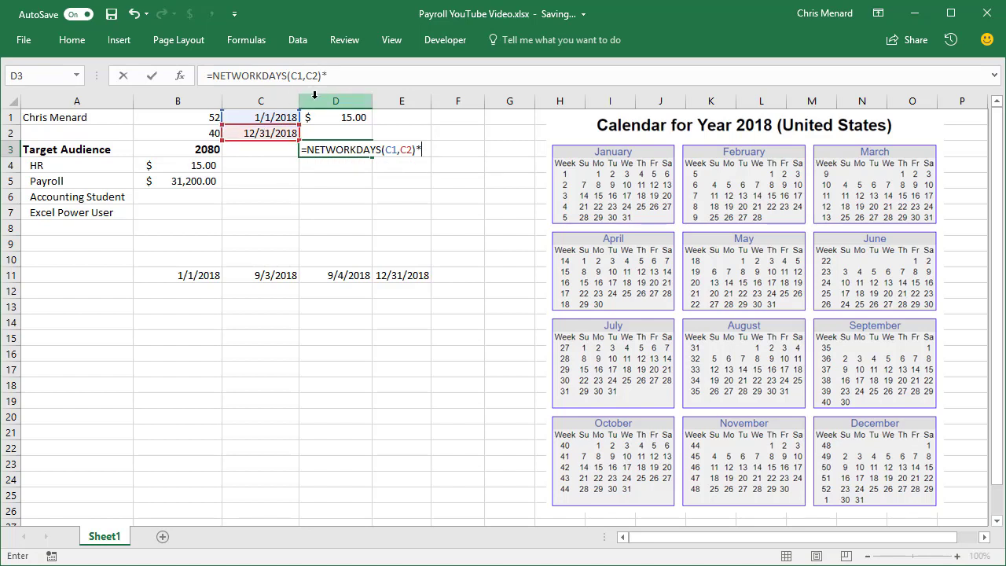
click(336, 116)
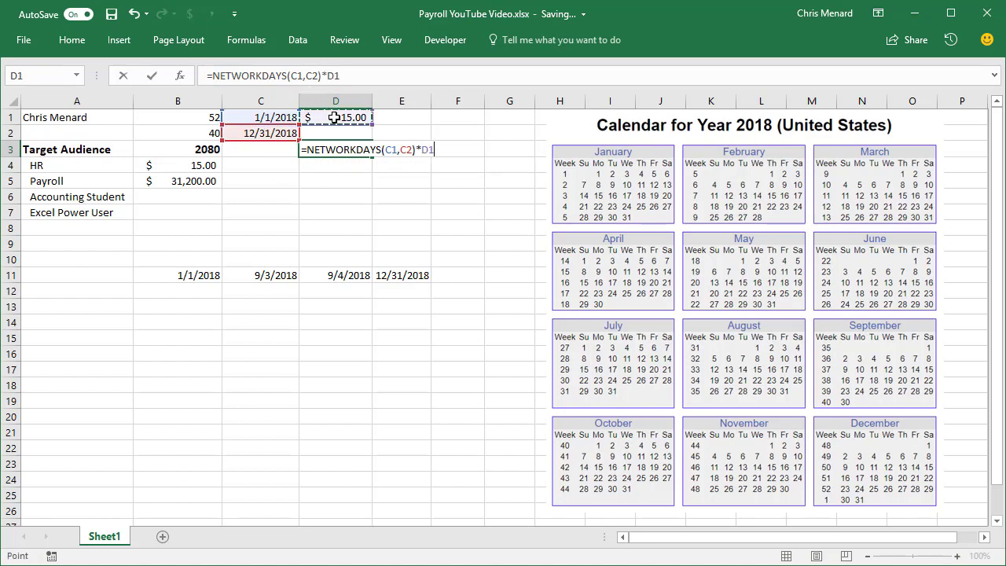
text(*8)
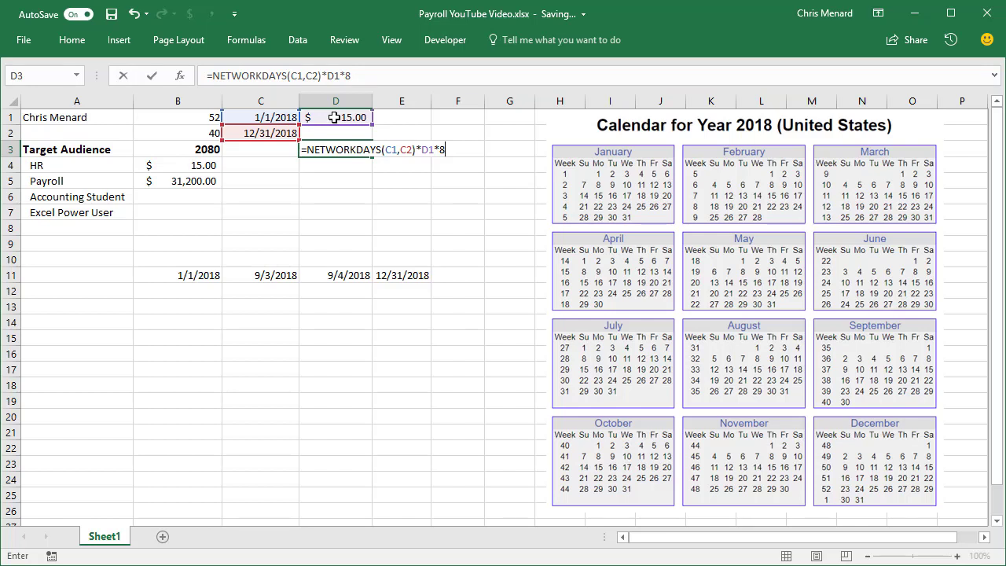
key(Enter)
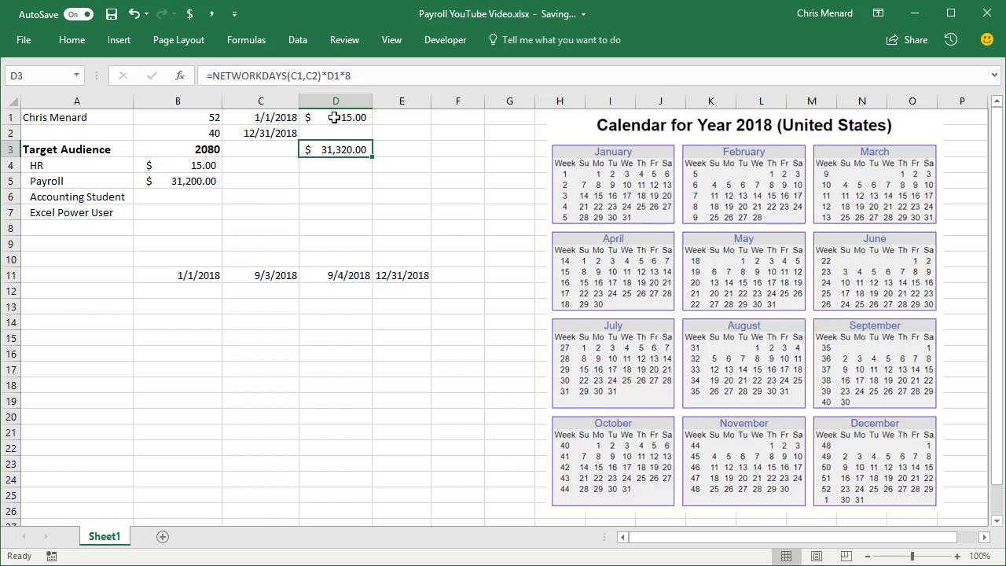
click(335, 165)
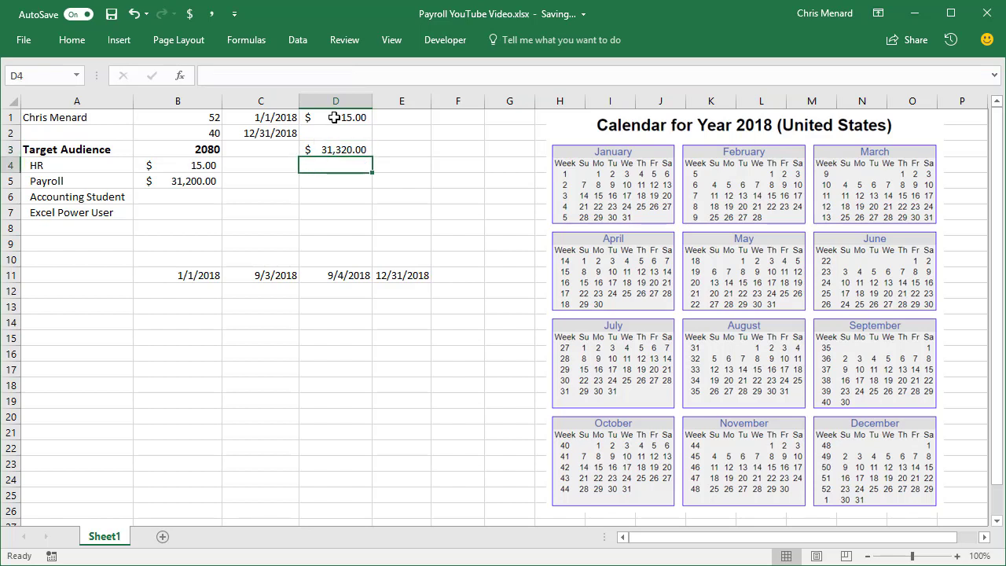
text(+)
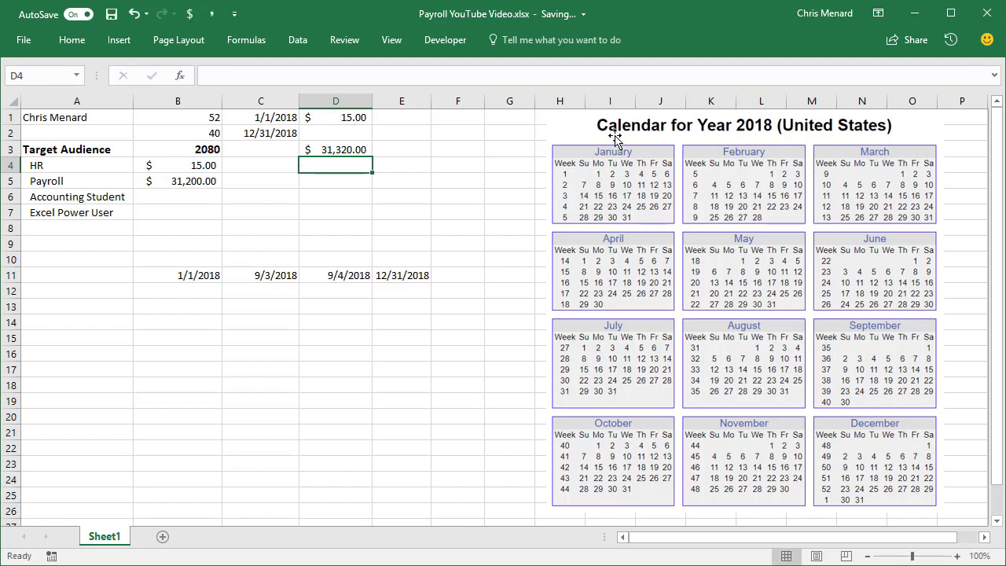
mouse_move(598, 185)
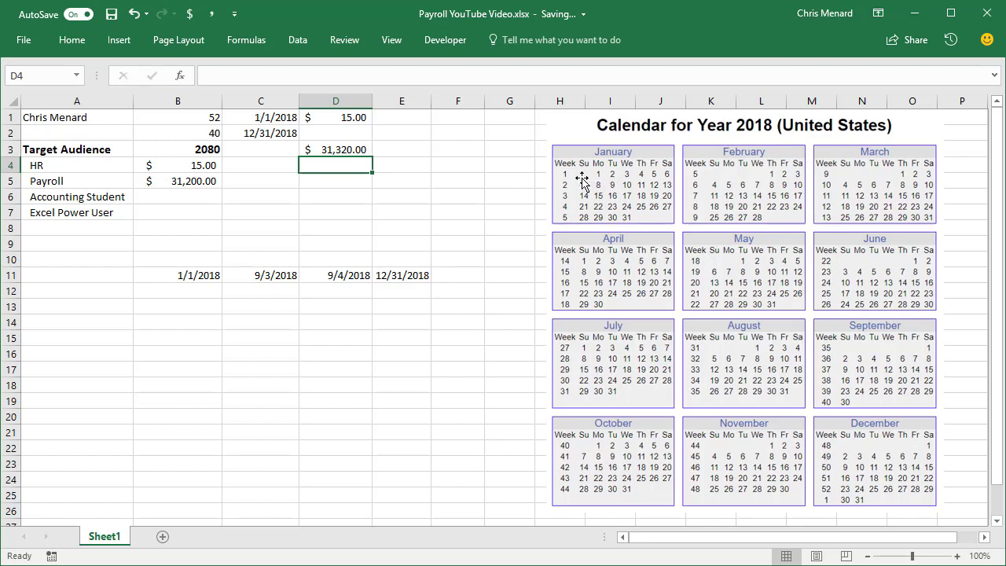
mouse_move(600, 179)
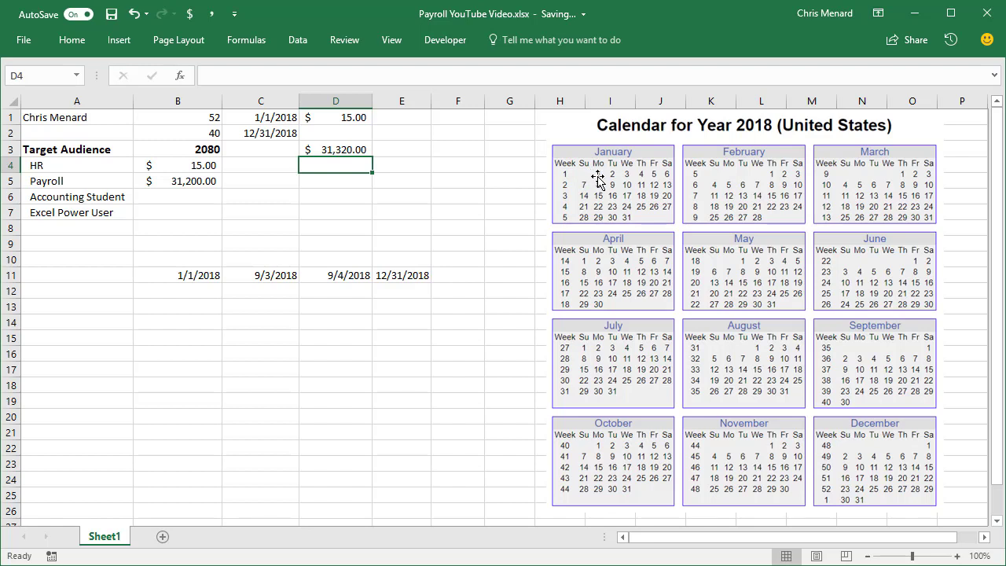
mouse_move(695, 281)
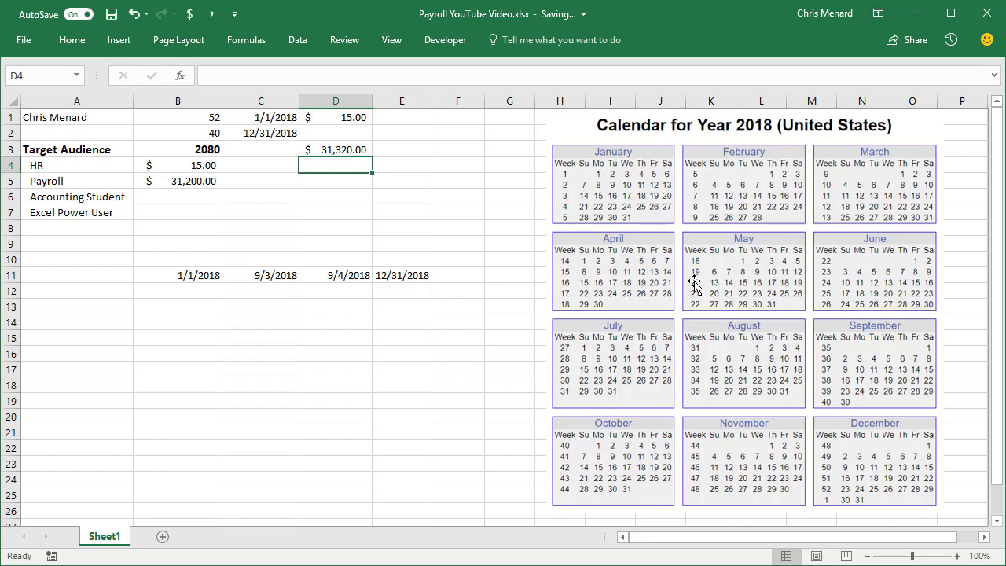
mouse_move(559, 287)
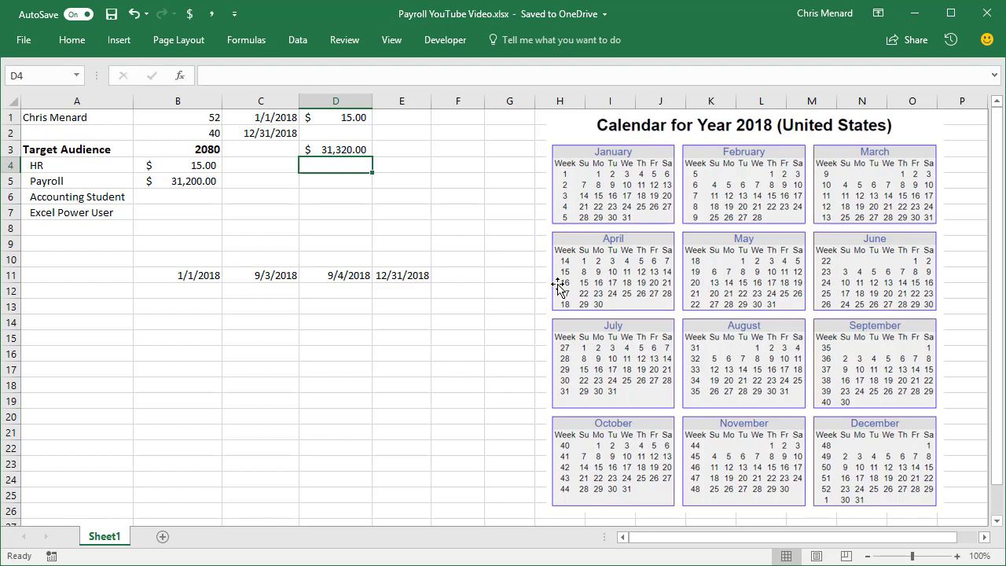
mouse_move(858, 501)
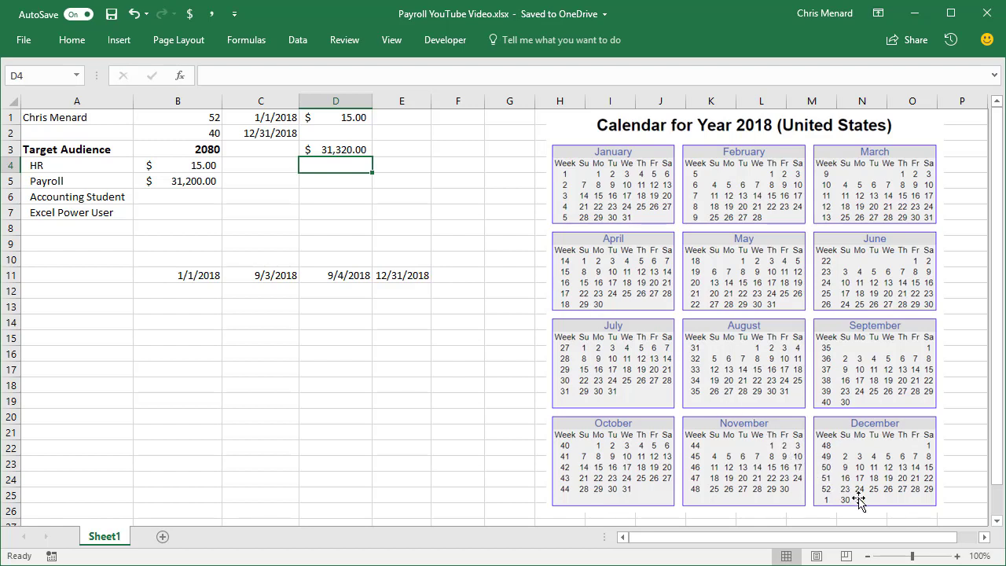
mouse_move(864, 498)
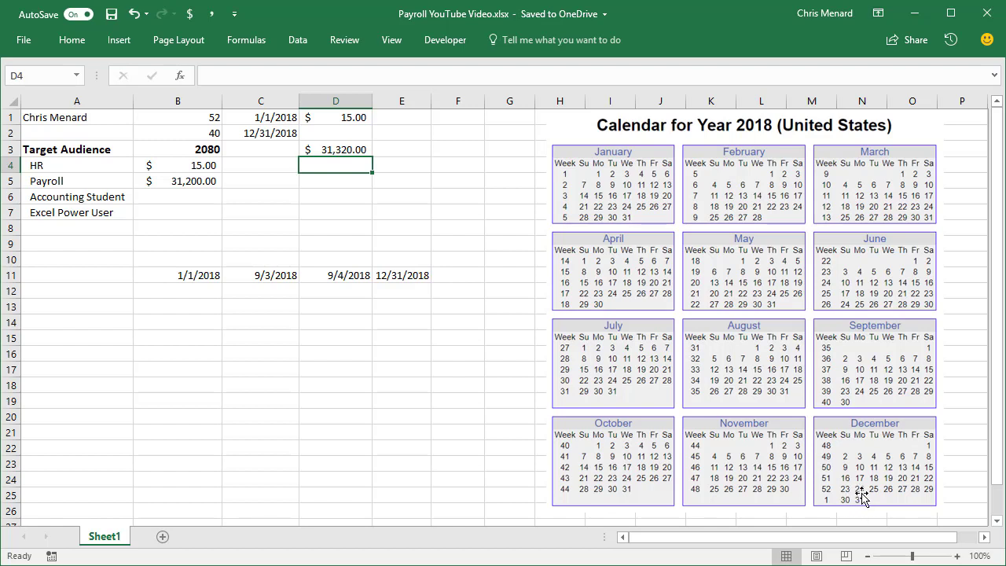
mouse_move(277, 138)
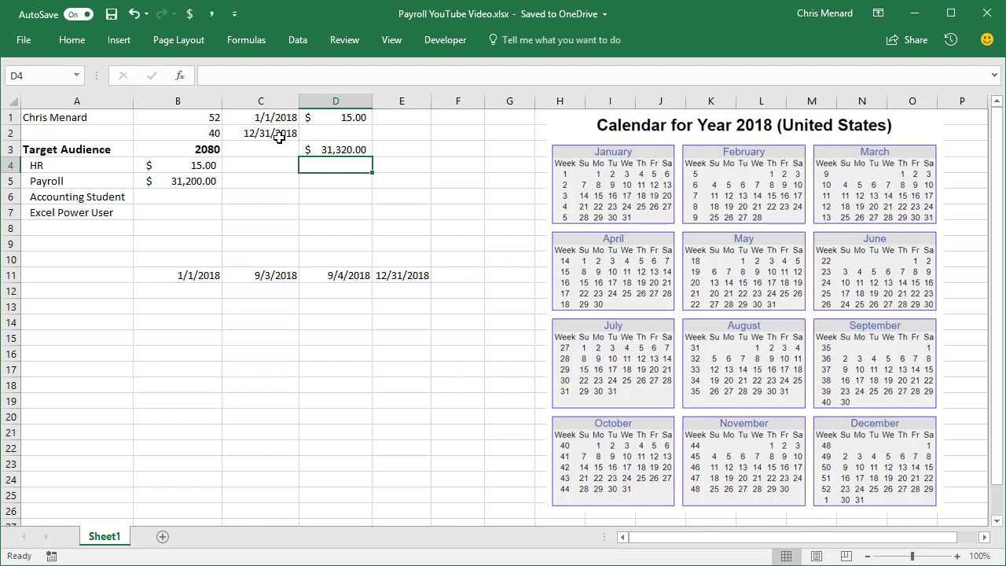
Change D3 to =NETWORKDAYS(C1,C2-1)*D1*8 so it yields $31,200.00
text(12/28/)
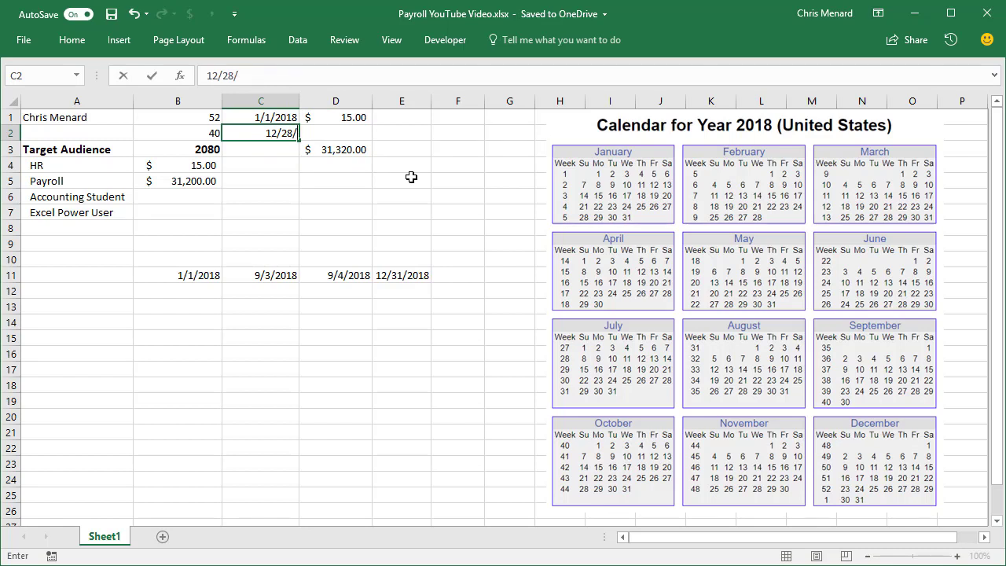
key(Enter)
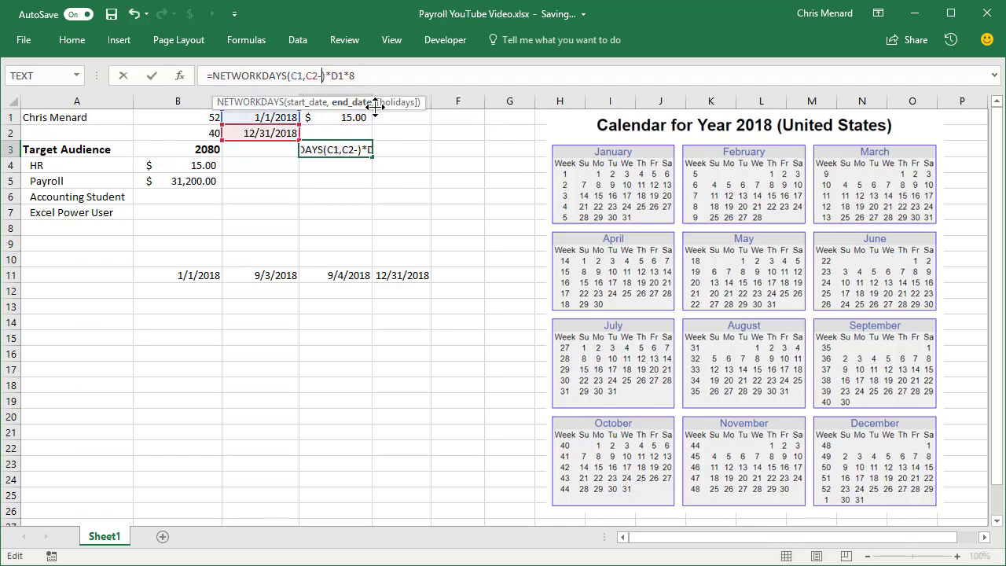
text(1)
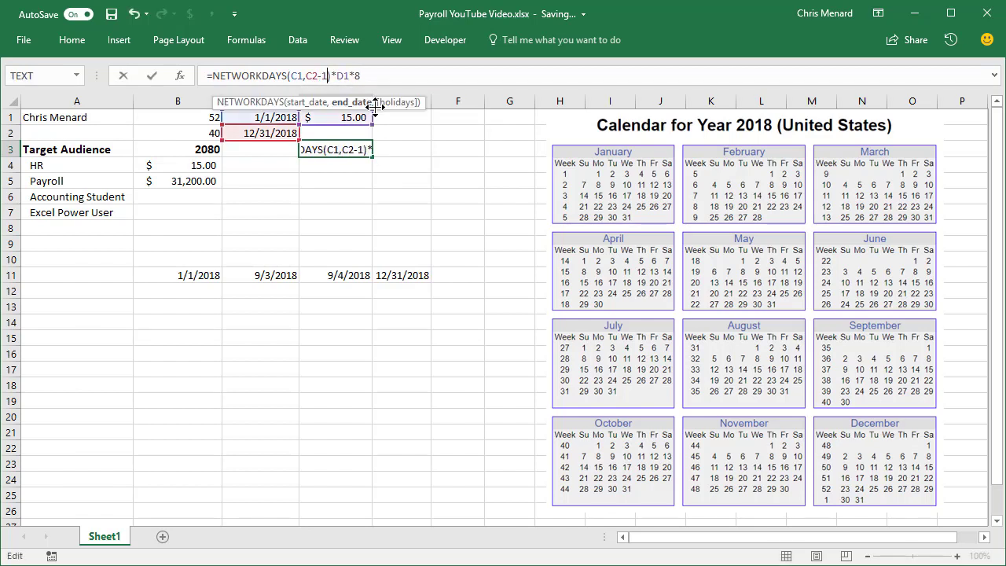
key(Enter)
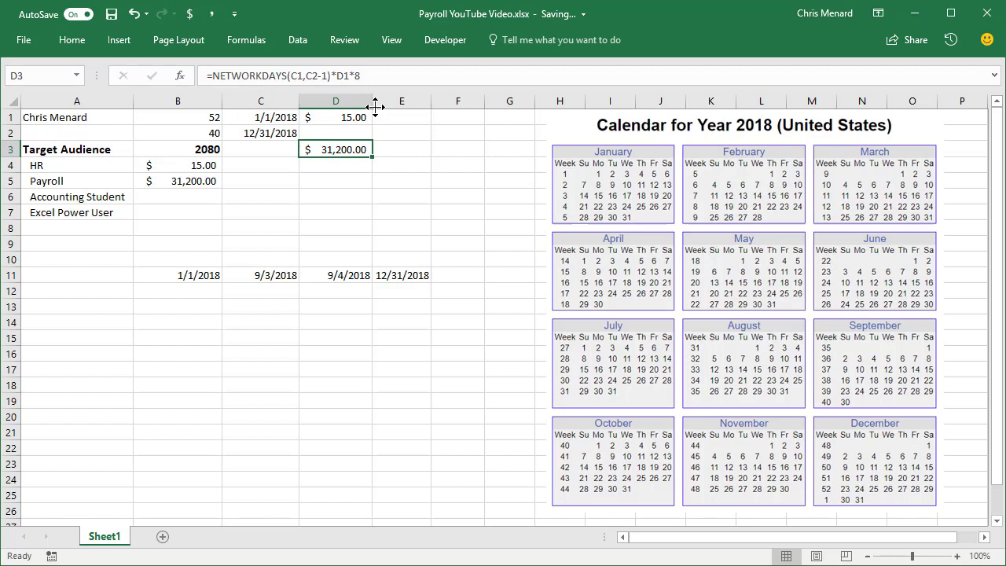
click(261, 132)
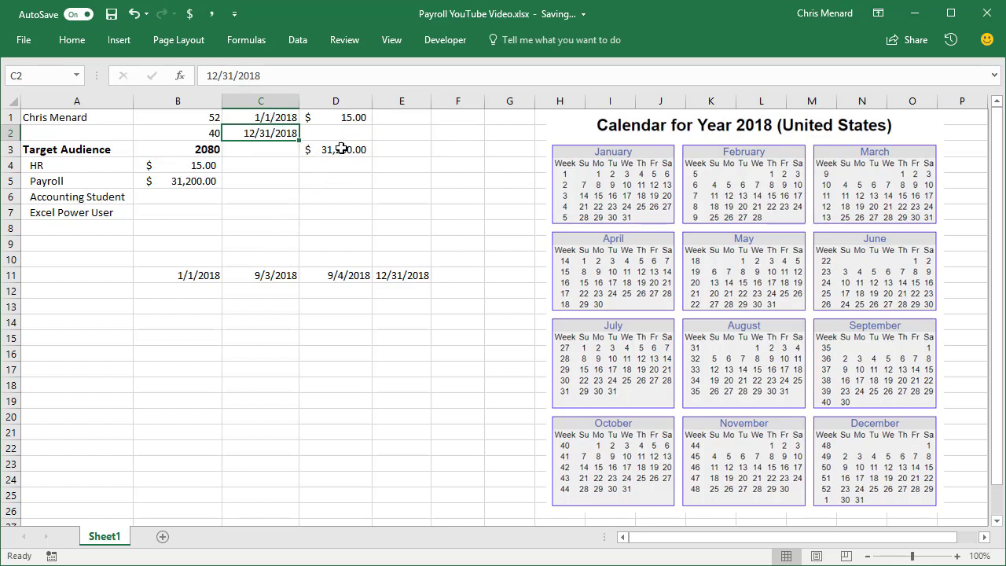
mouse_move(328, 148)
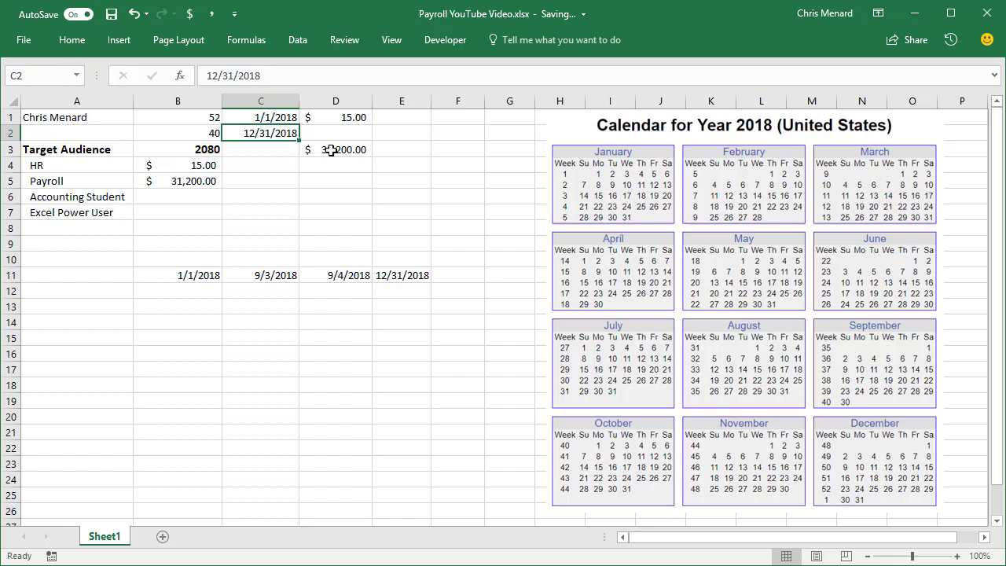
Enter the employee name Sue in A12
click(76, 291)
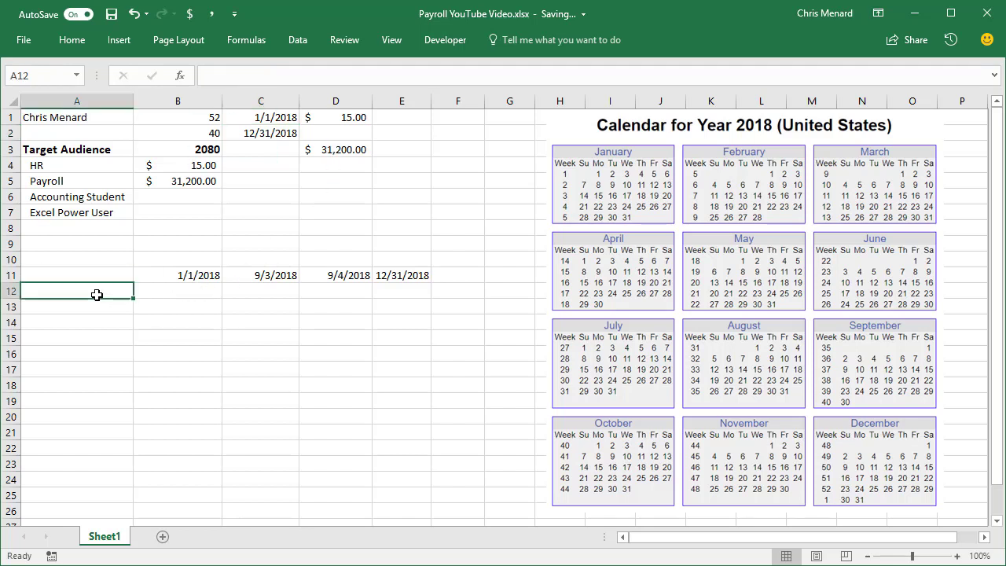
text(Sue)
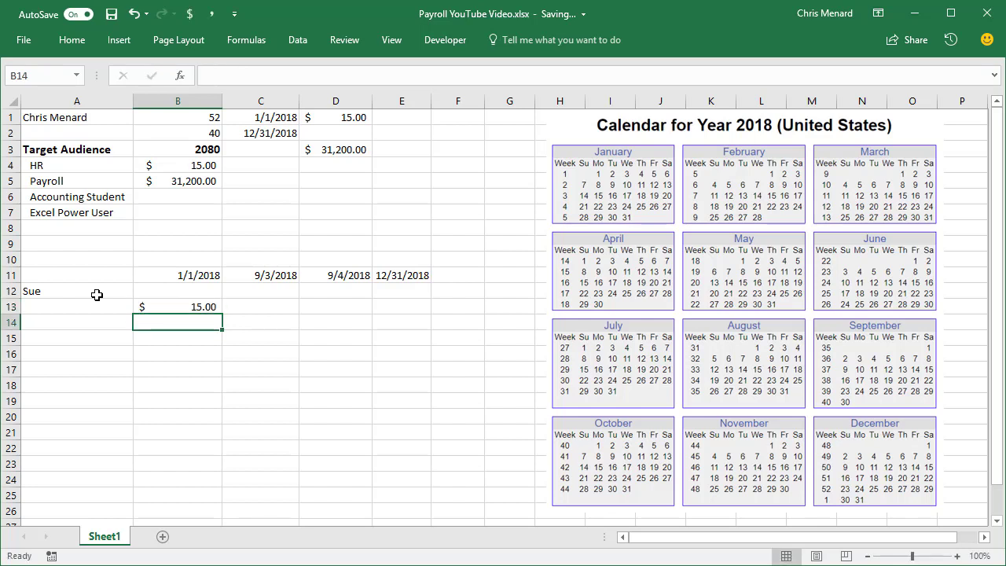
click(176, 291)
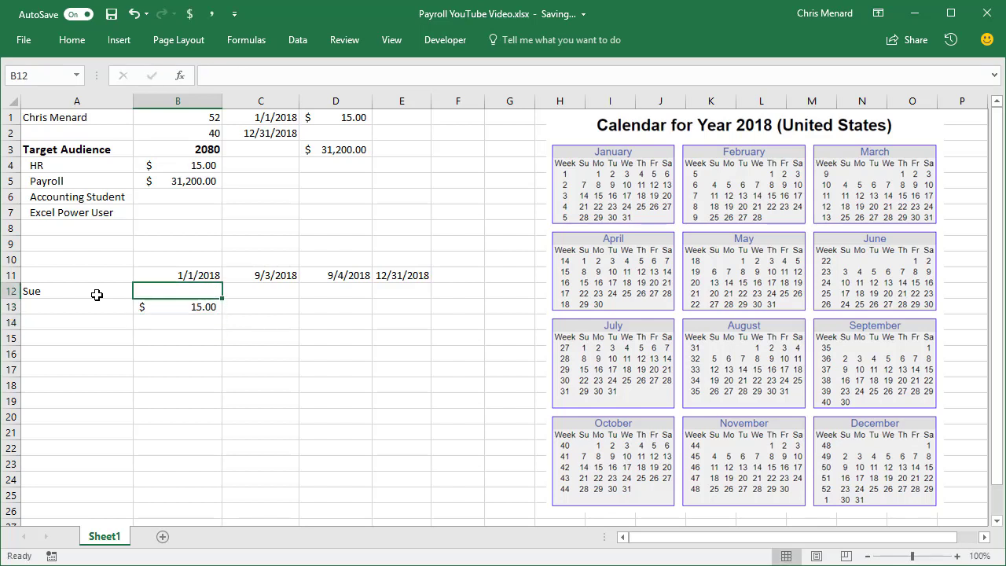
Split 2018 at 6/30/2018 in C11 and 7/1/2018 in D11, with the $16.25 rate in D13
click(336, 275)
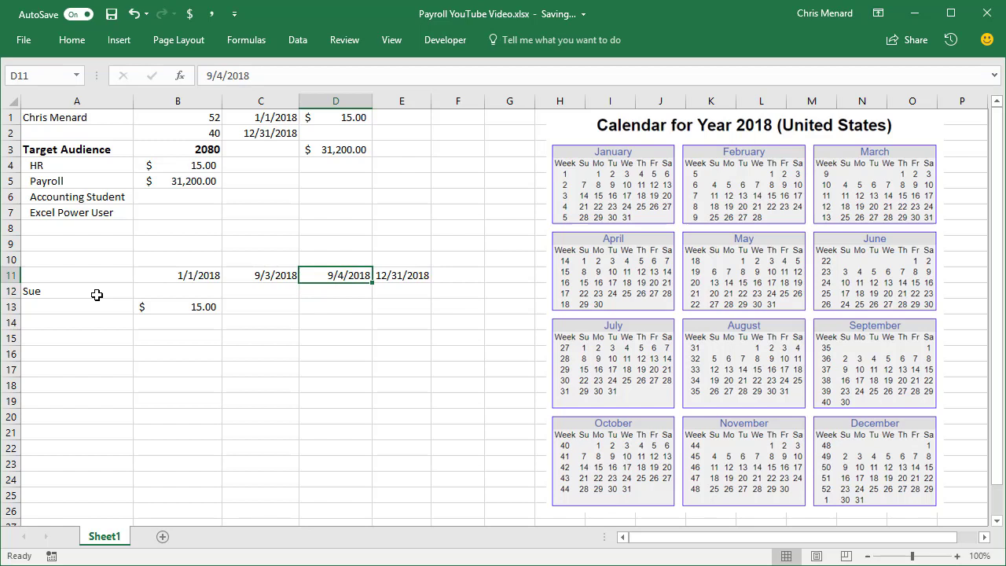
text(7/1/2018)
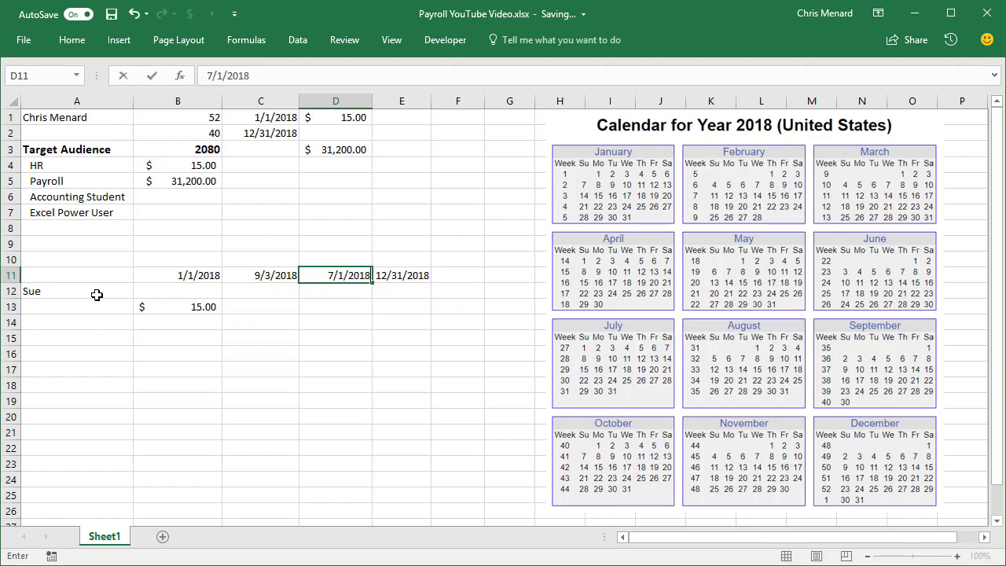
text(6/30/)
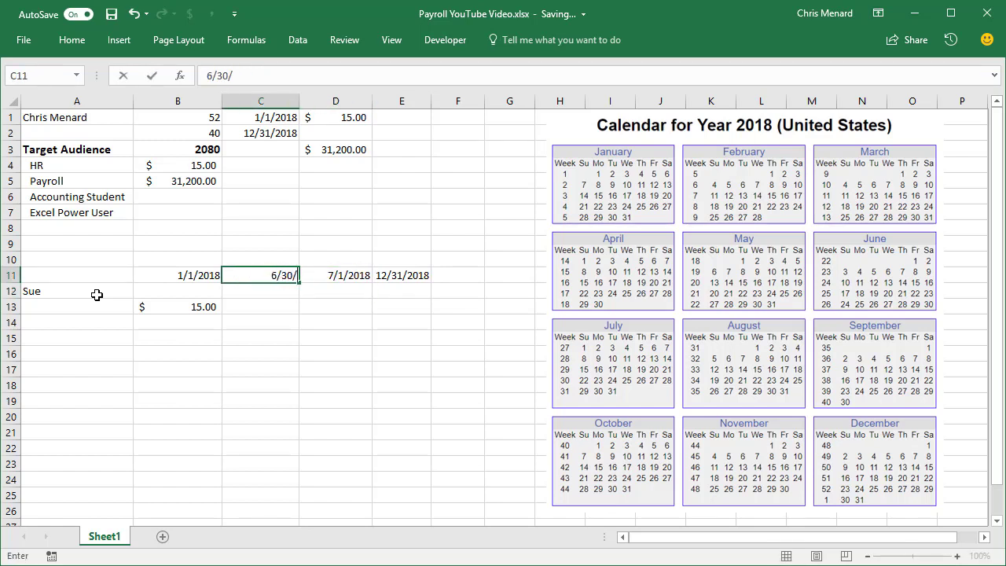
text(2018)
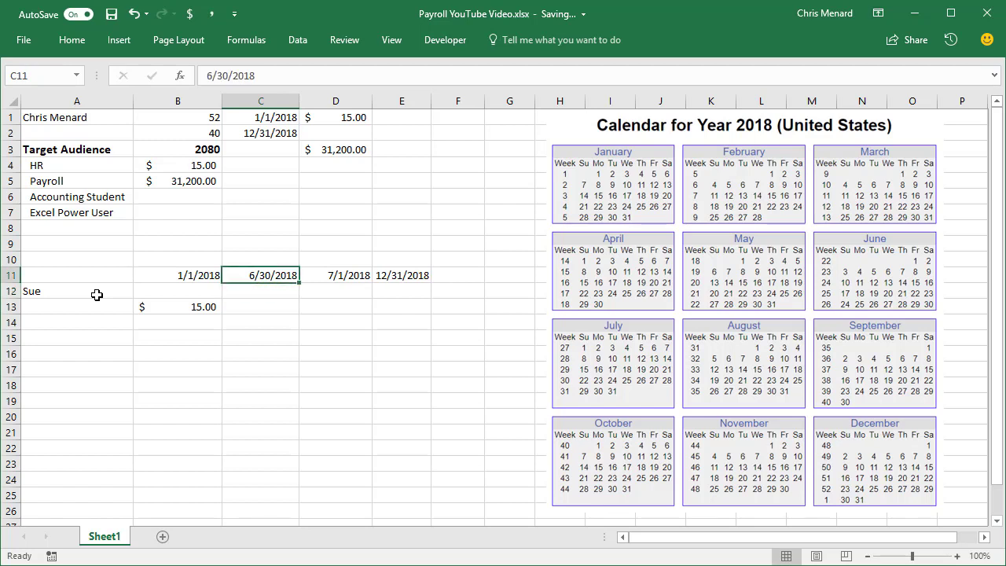
click(337, 289)
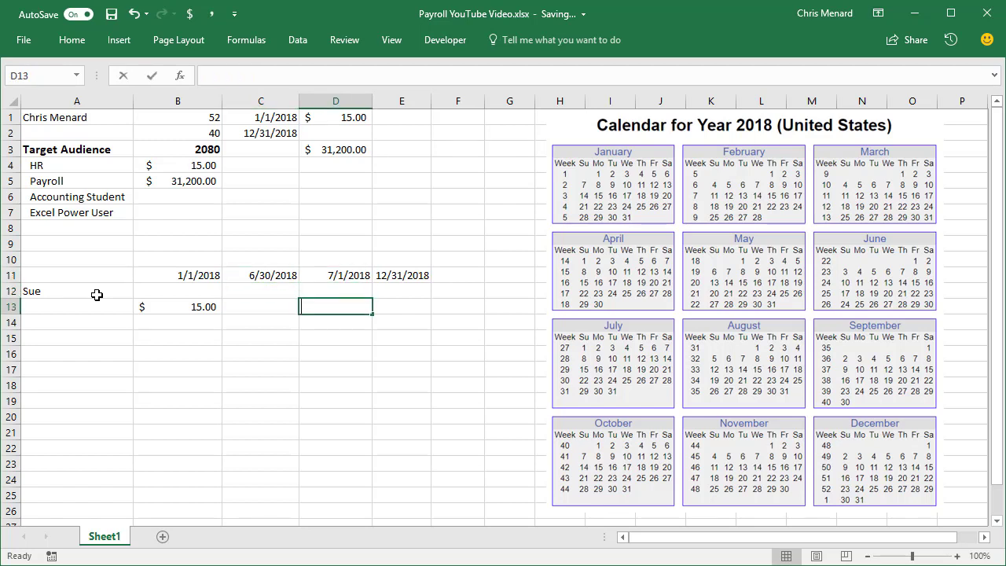
text(16.25)
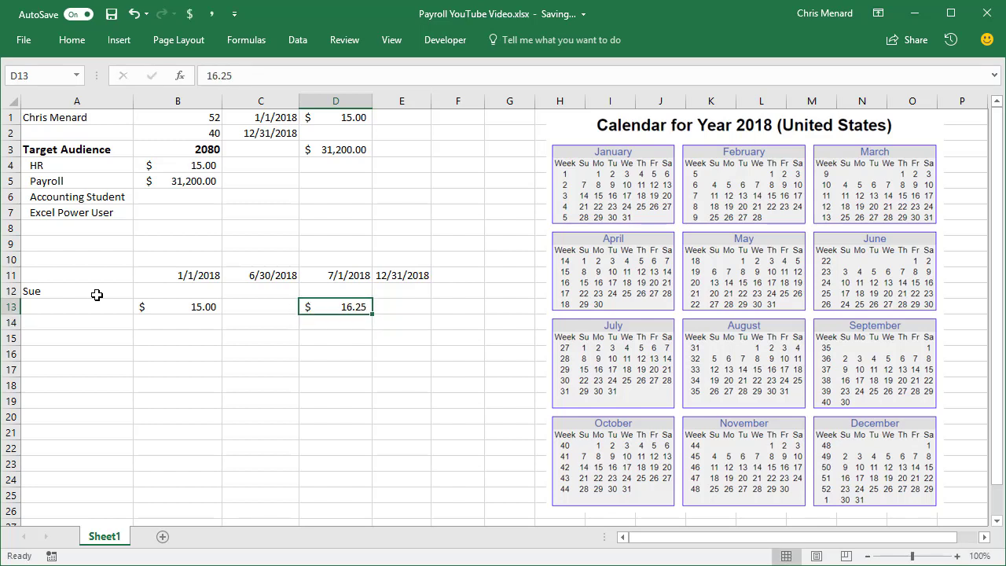
mouse_move(141, 327)
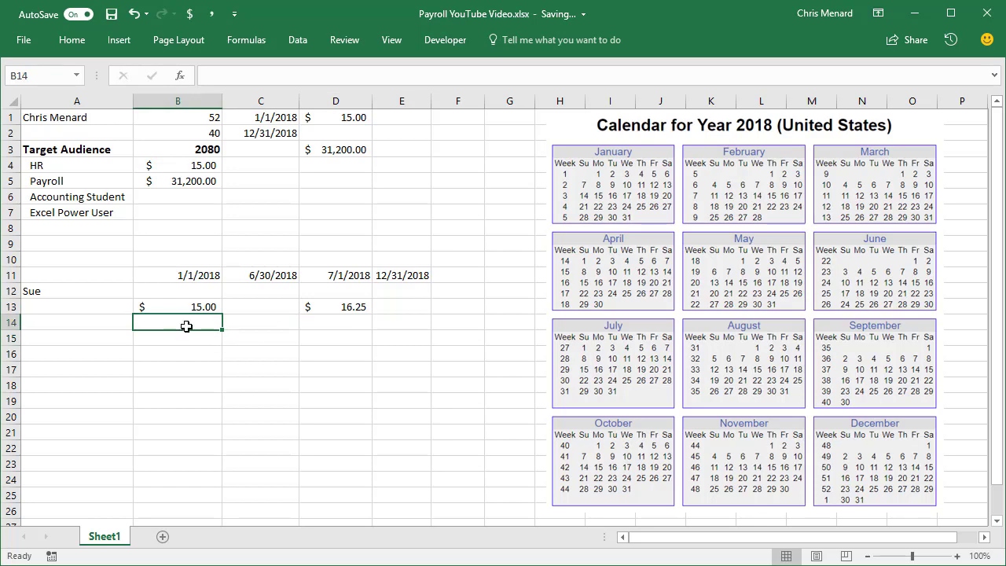
text(=net)
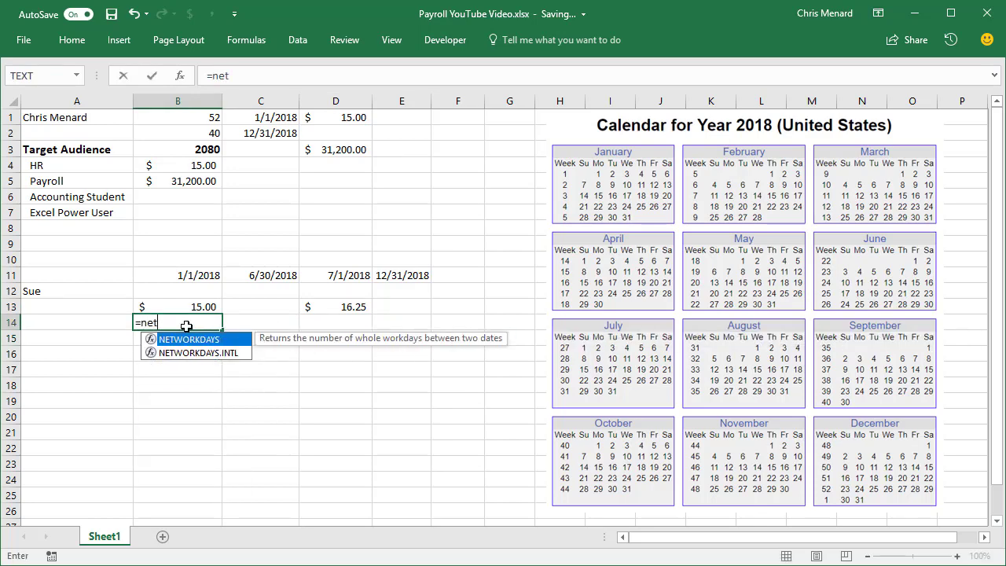
Compute B14 as =NETWORKDAYS(B11,C11)*B13*8, formatted as $15,600.00 currency
click(178, 275)
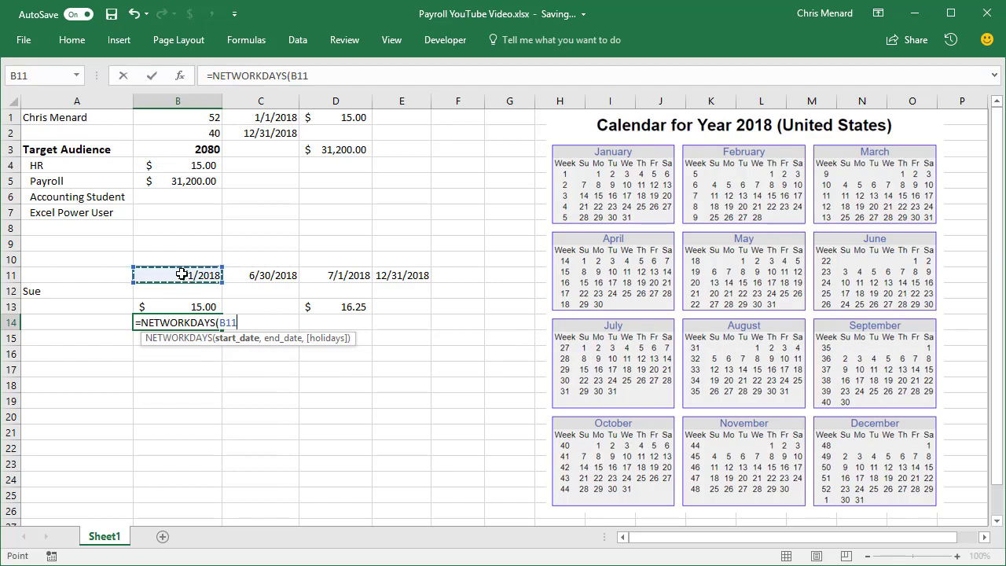
click(261, 275)
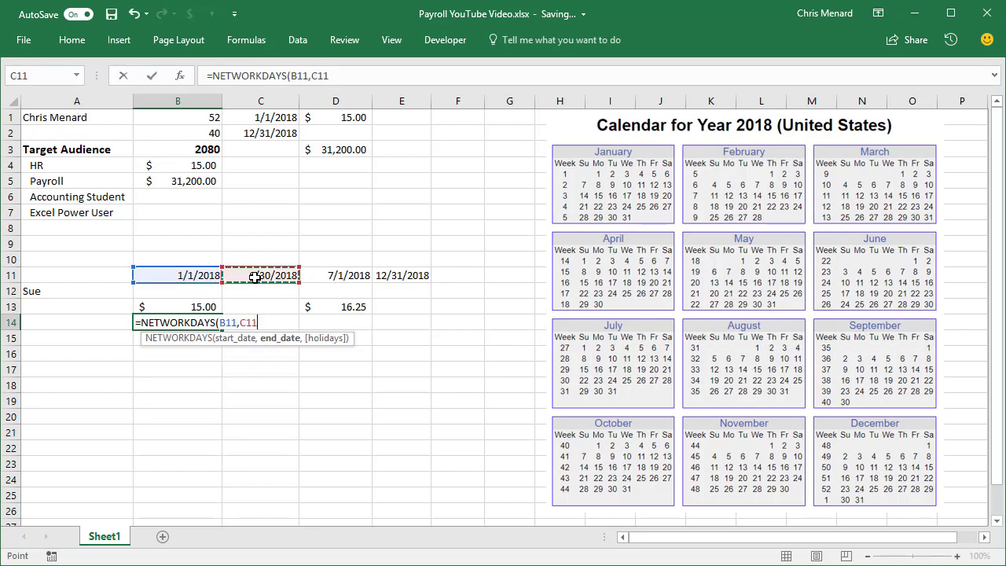
text()*)
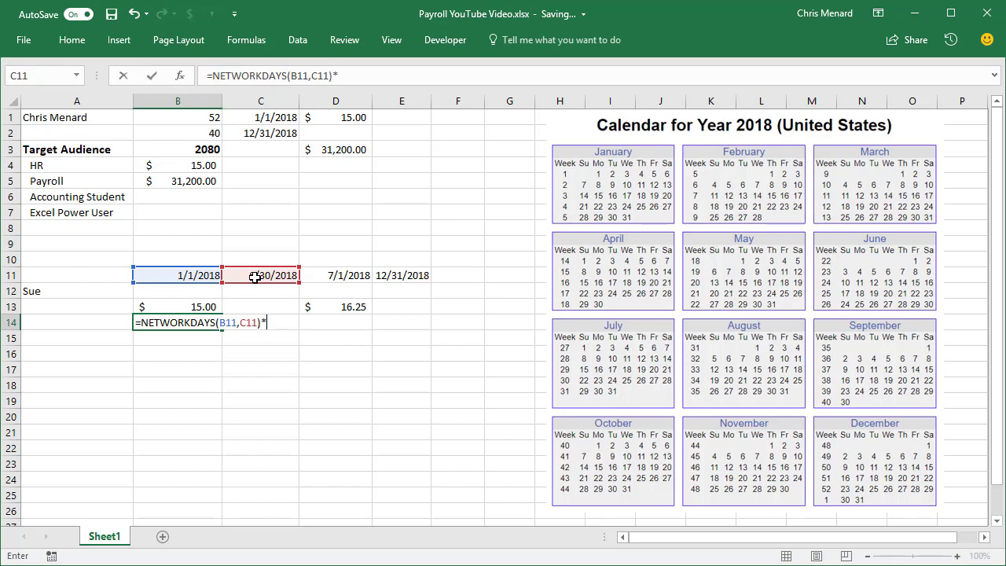
click(189, 306)
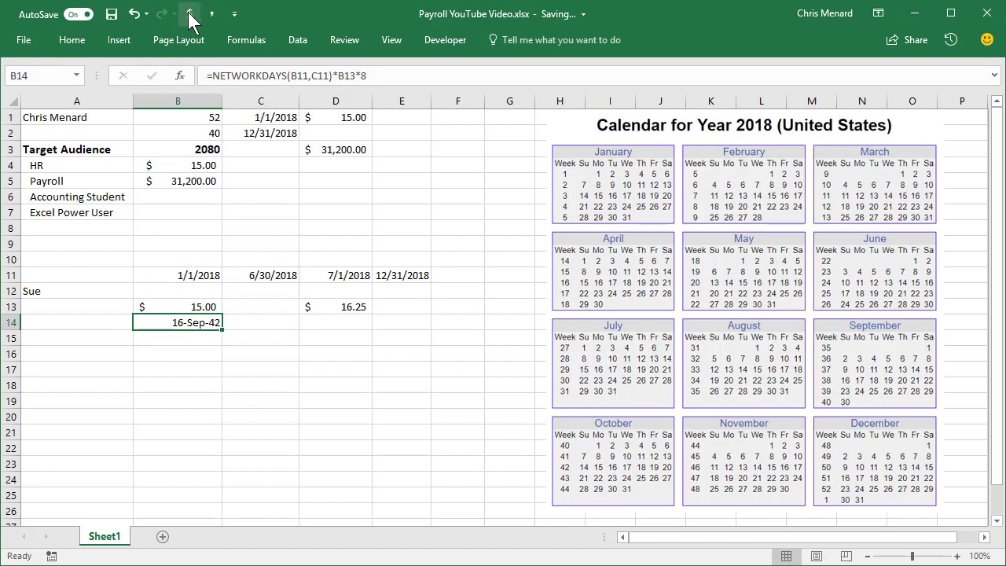
click(188, 16)
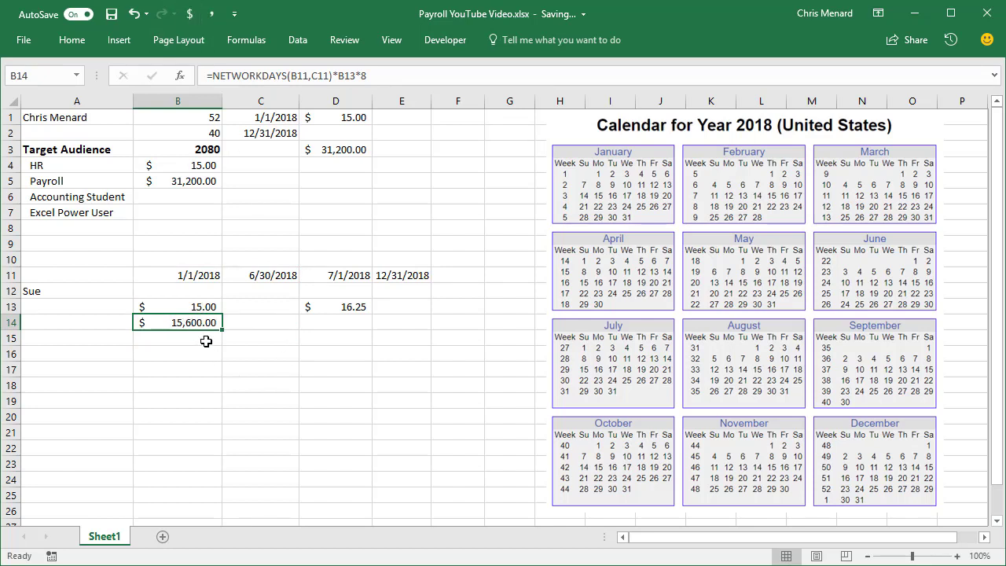
mouse_move(261, 275)
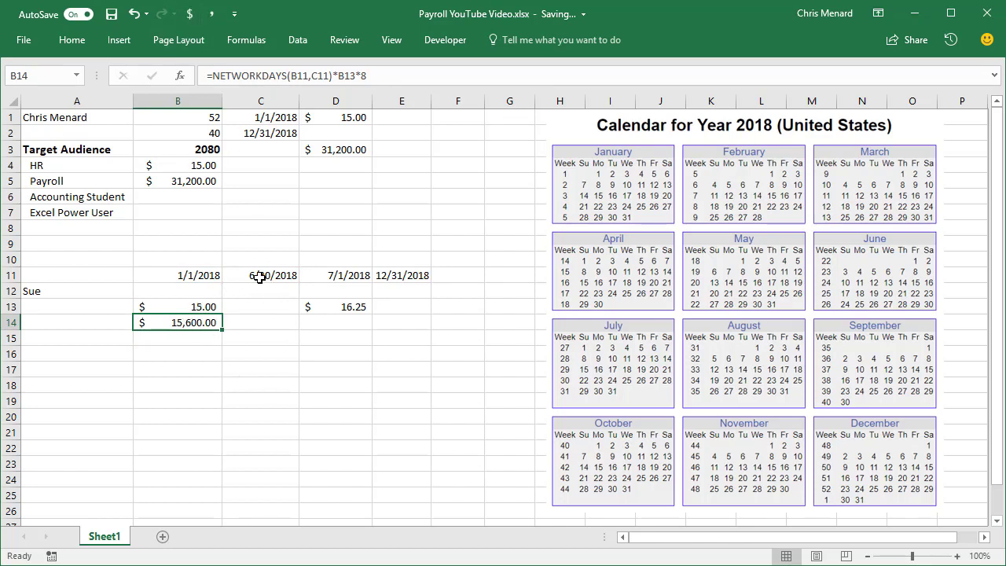
mouse_move(871, 337)
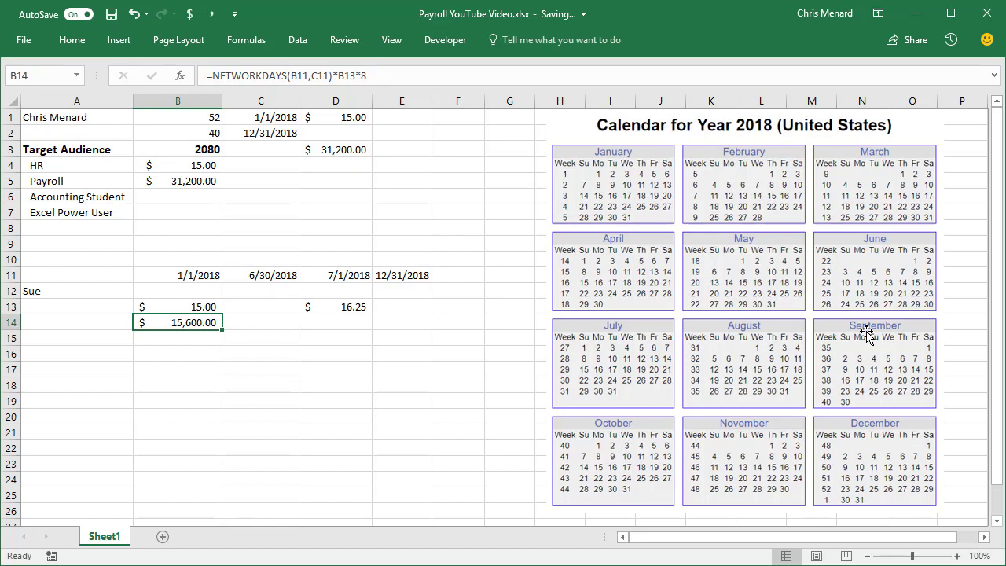
mouse_move(909, 324)
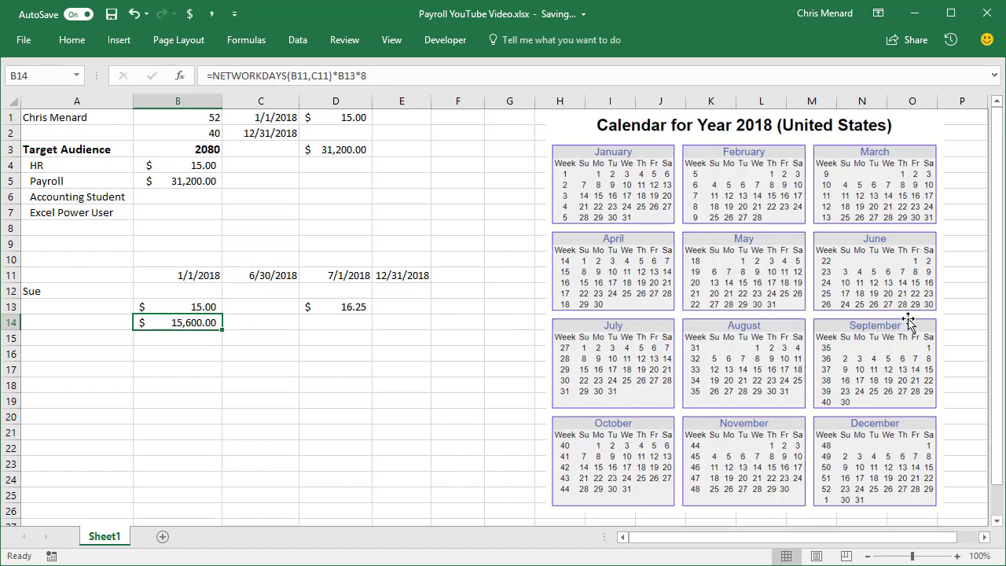
mouse_move(928, 316)
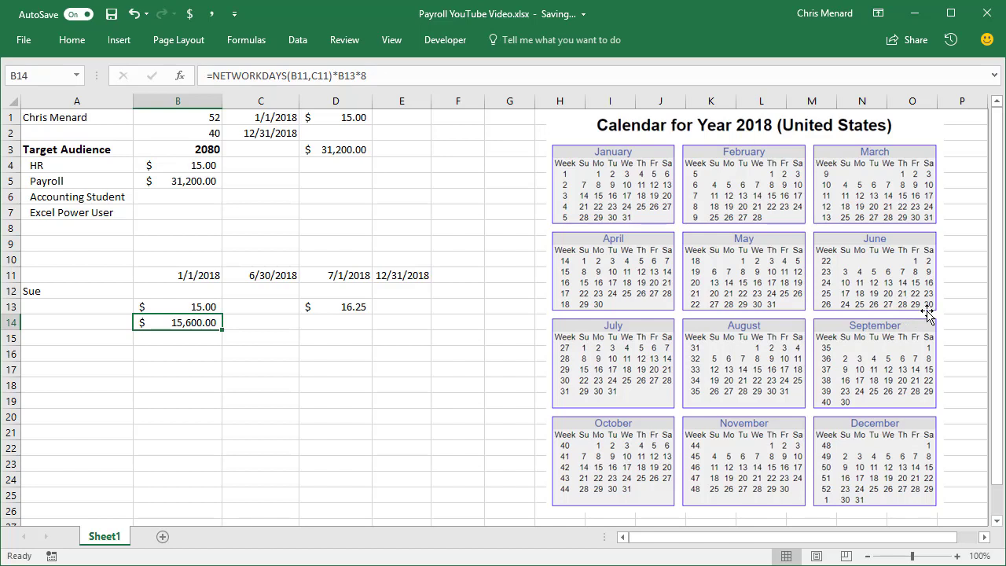
mouse_move(887, 315)
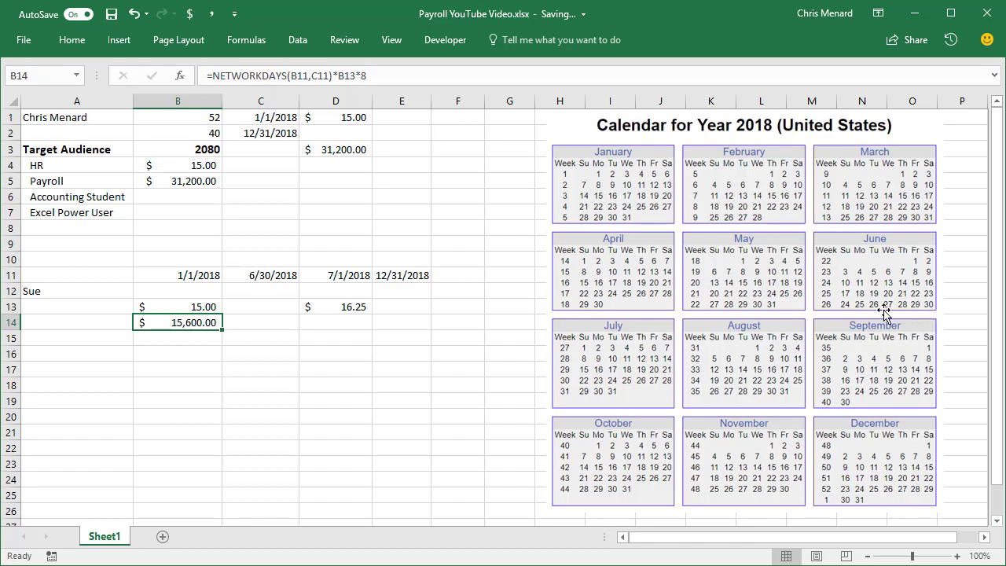
Paste the pay formula into D14 and edit it to =NETWORKDAYS(D11,E11-1)*D13*8, giving $16,900.00
click(348, 321)
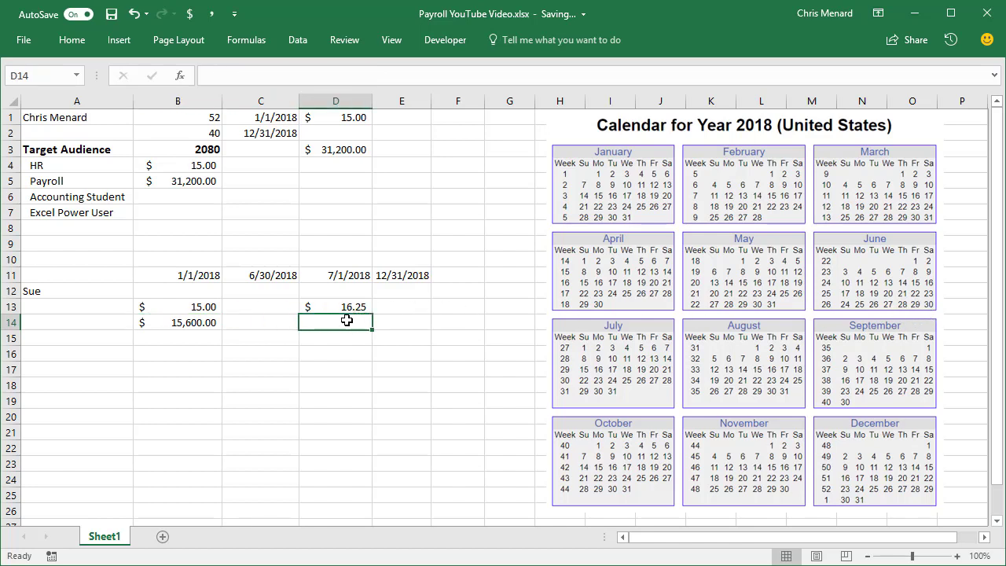
right_click(176, 322)
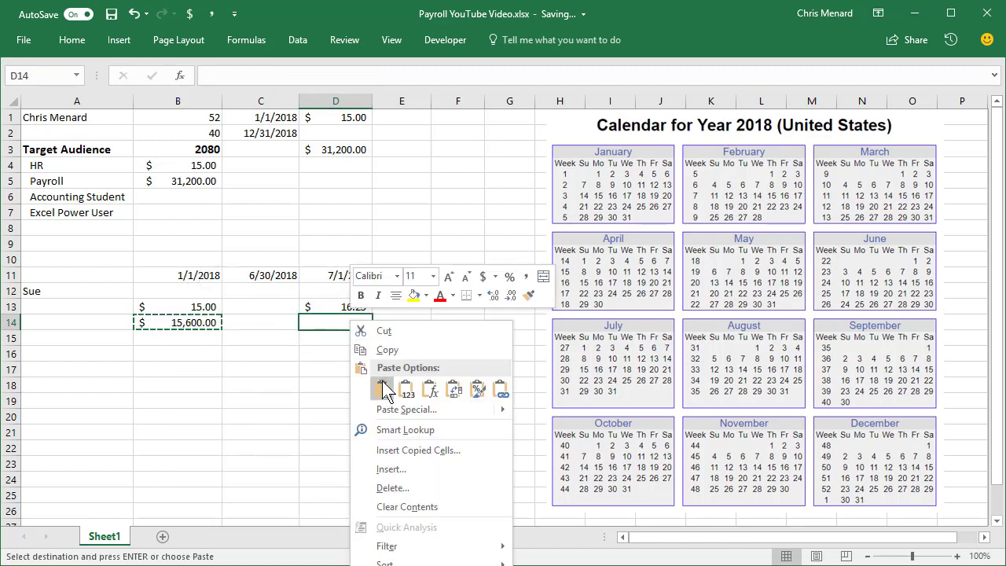
click(383, 390)
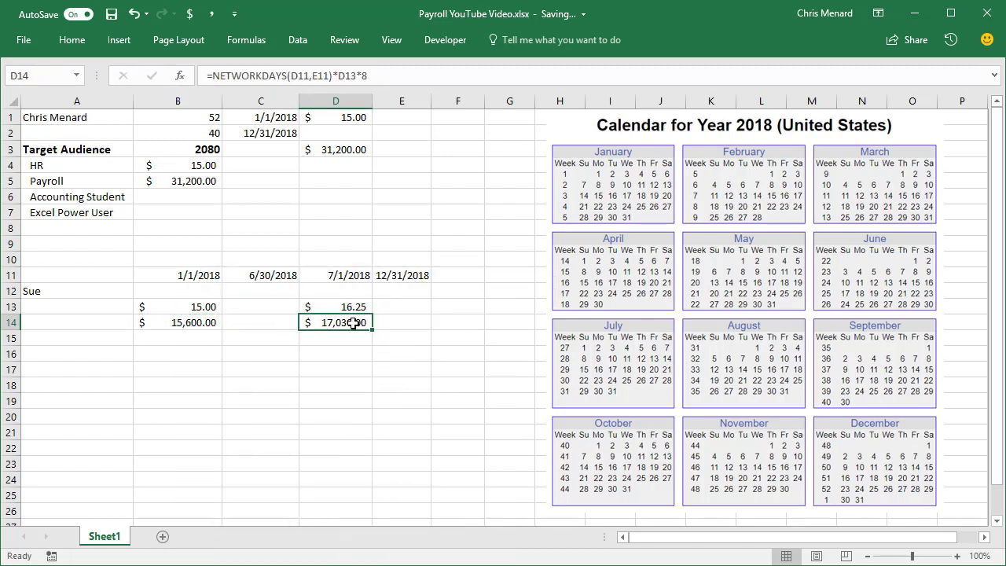
double_click(337, 323)
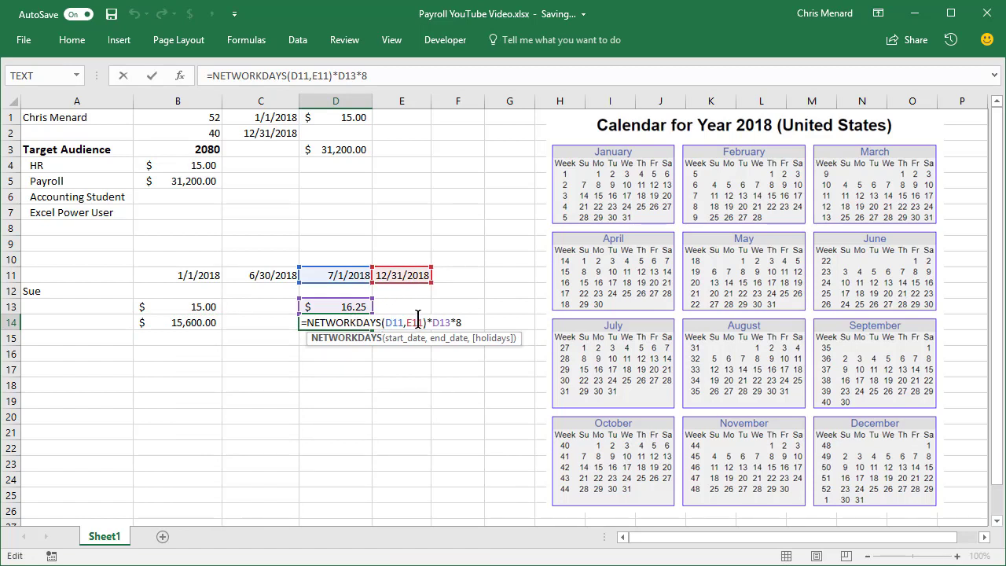
text(-)
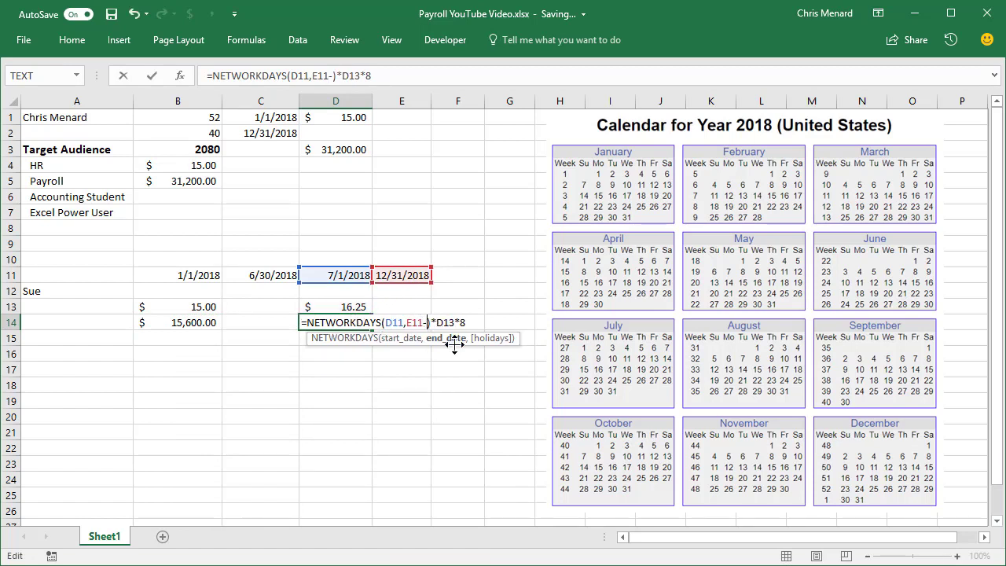
key(Enter)
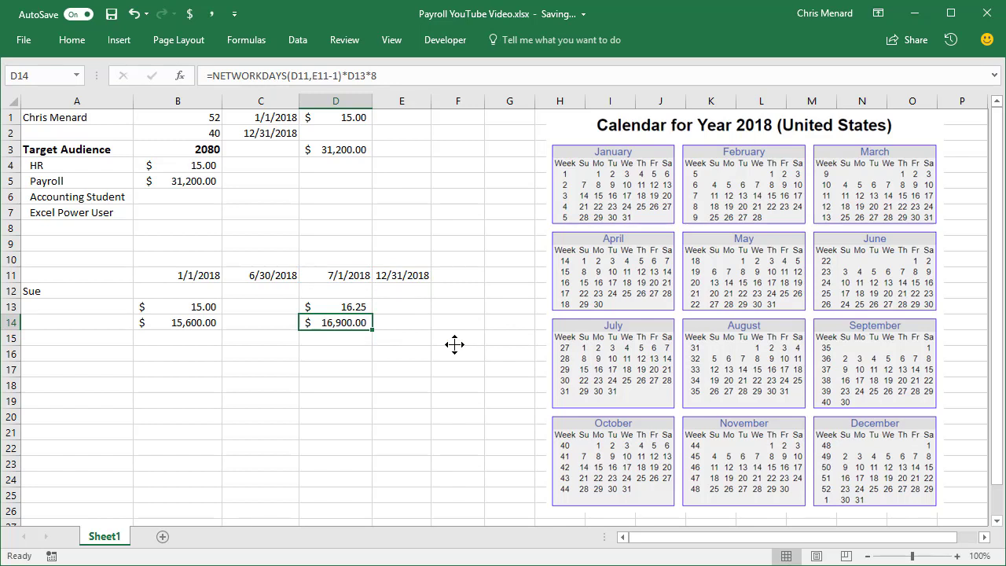
drag(176, 322, 334, 322)
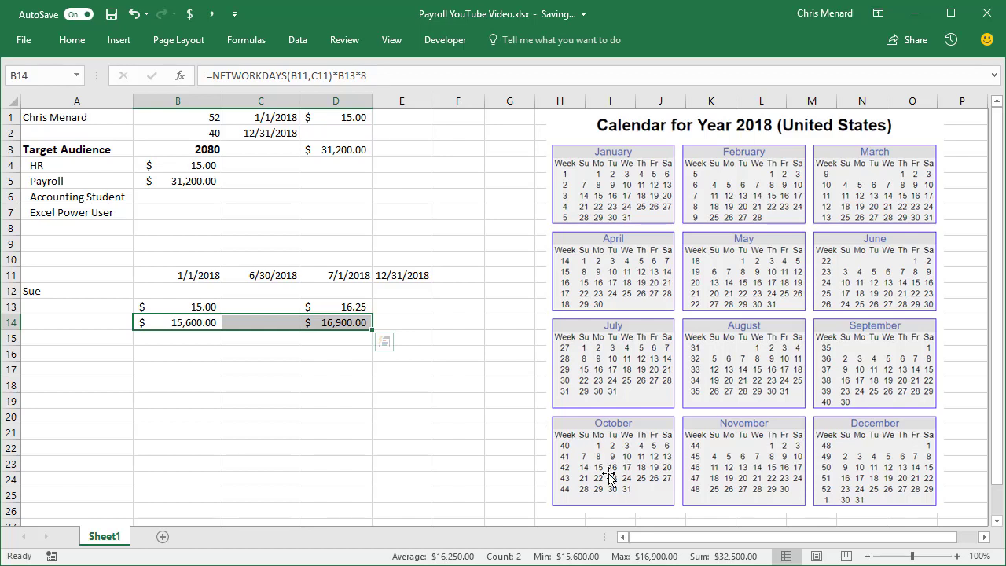
mouse_move(201, 358)
text(15)
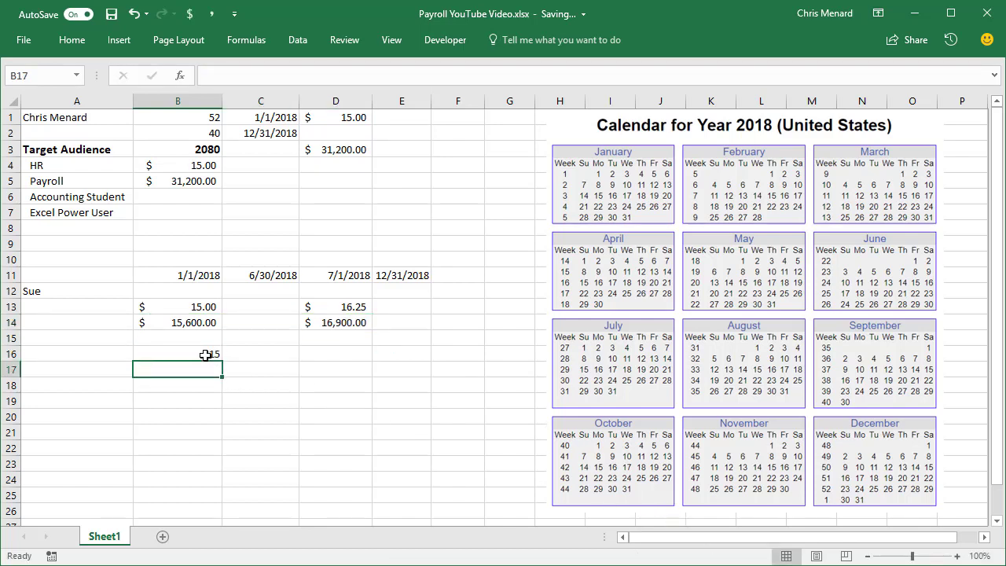
Enter a scratch check of 16.25 and 1040 hours with a rate-times-hours product
text(16.25)
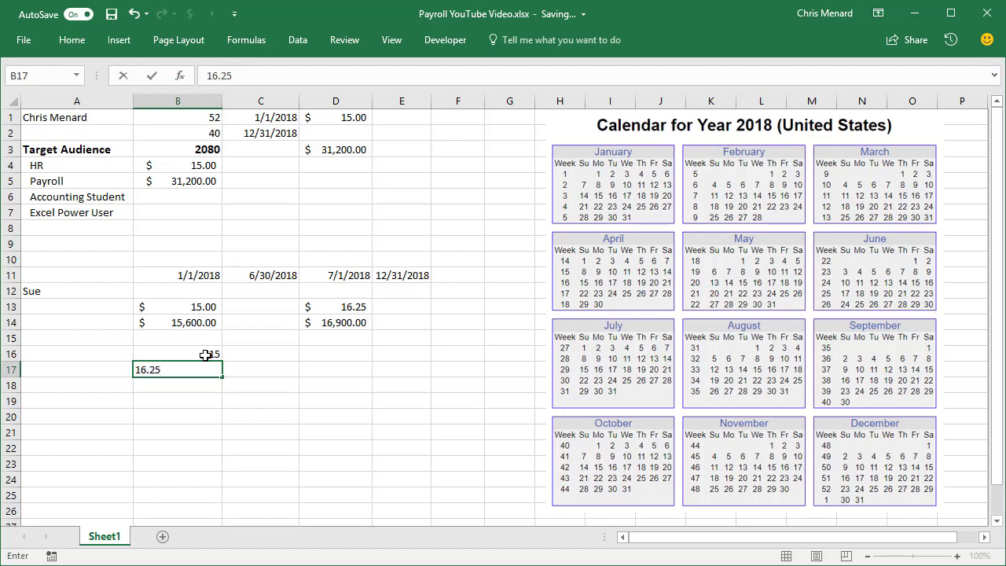
text(1040)
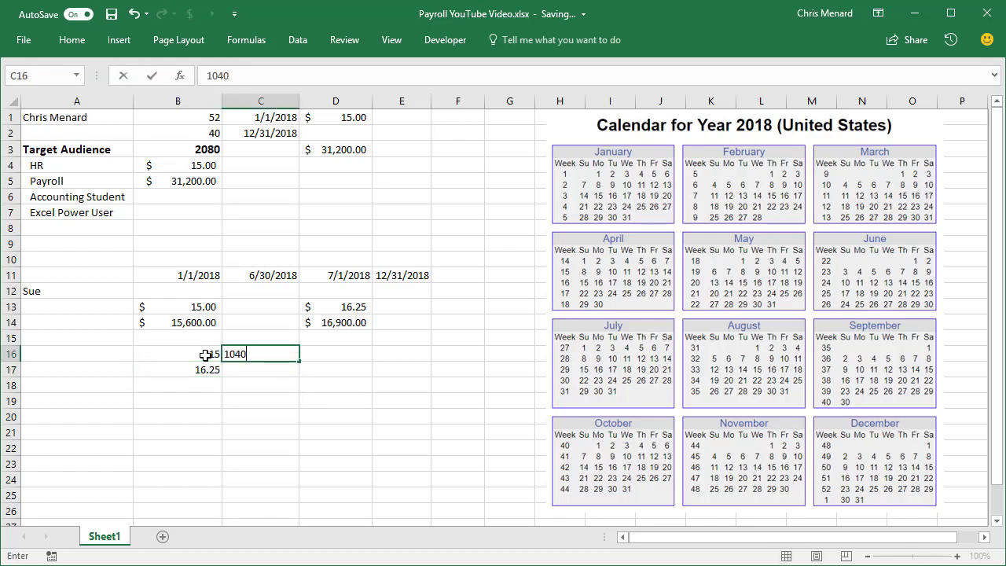
key(Enter)
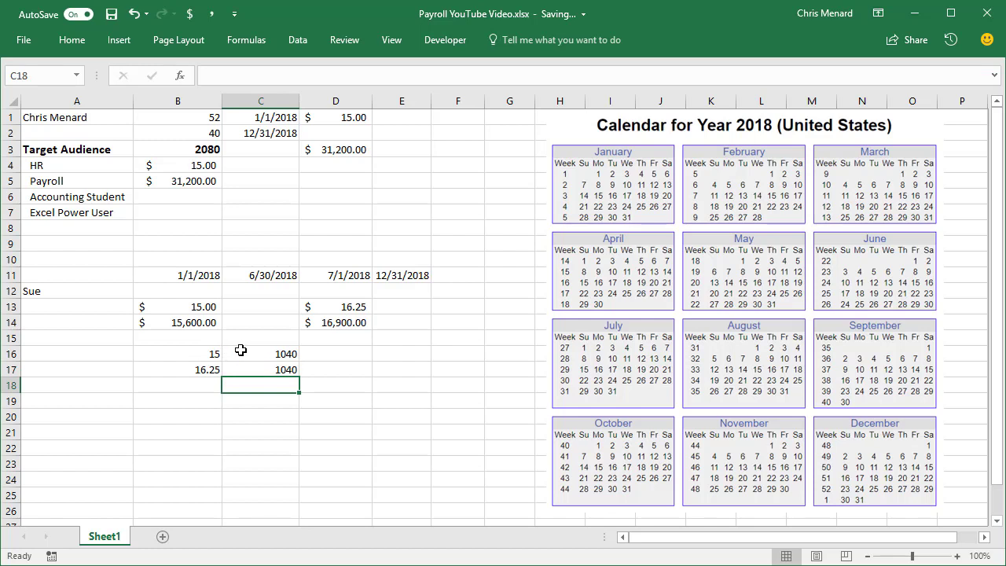
click(261, 352)
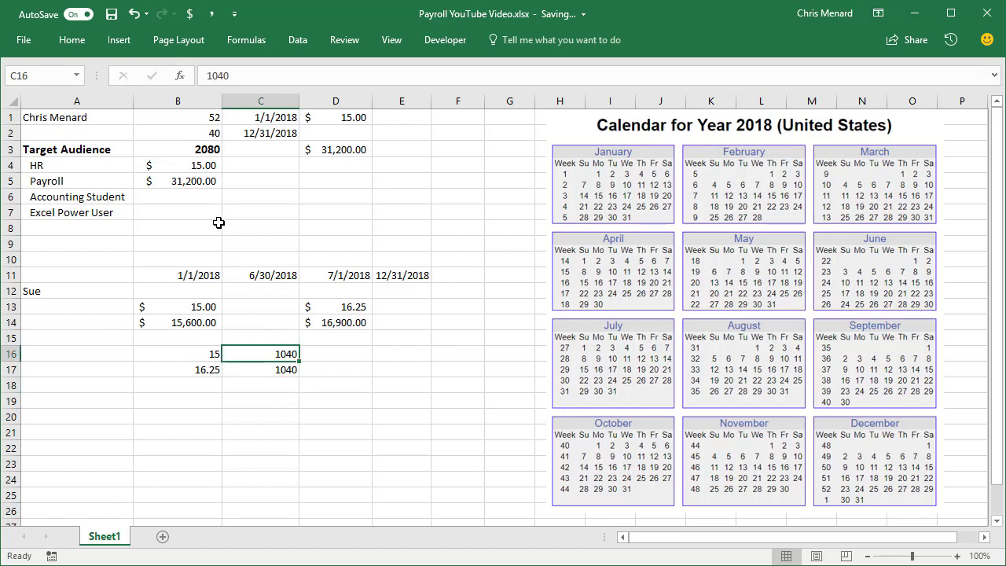
mouse_move(195, 170)
text(=B16*)
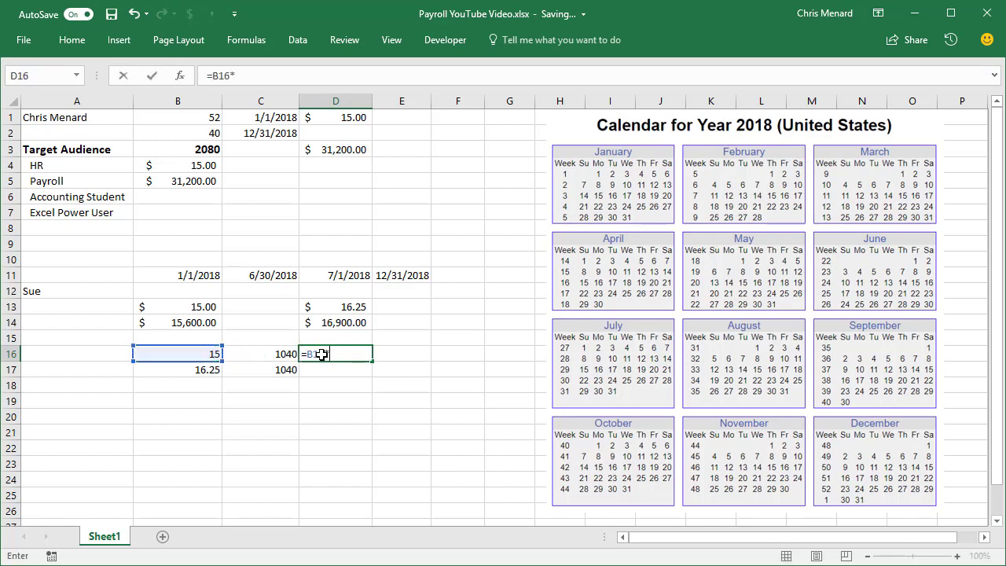
key(Enter)
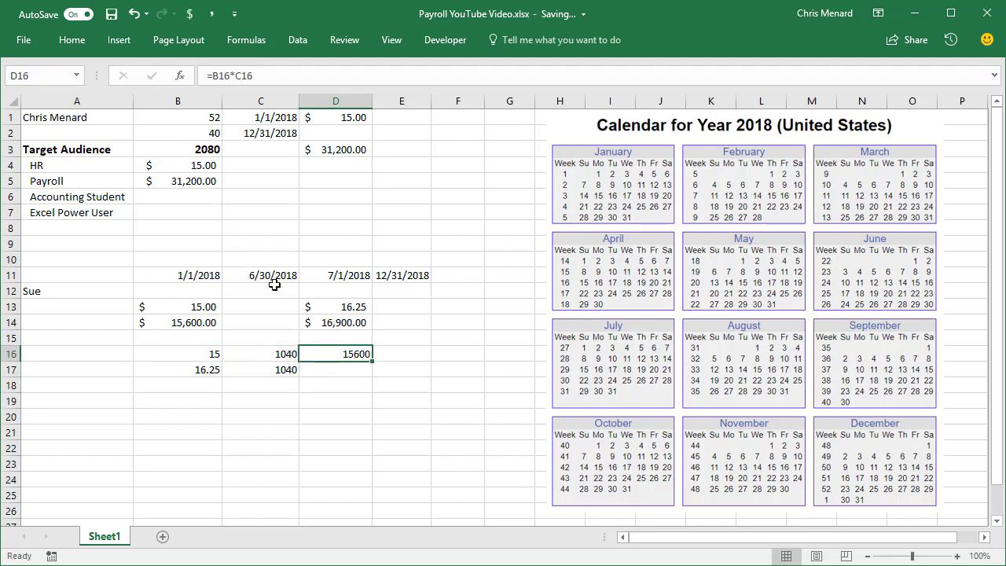
mouse_move(374, 362)
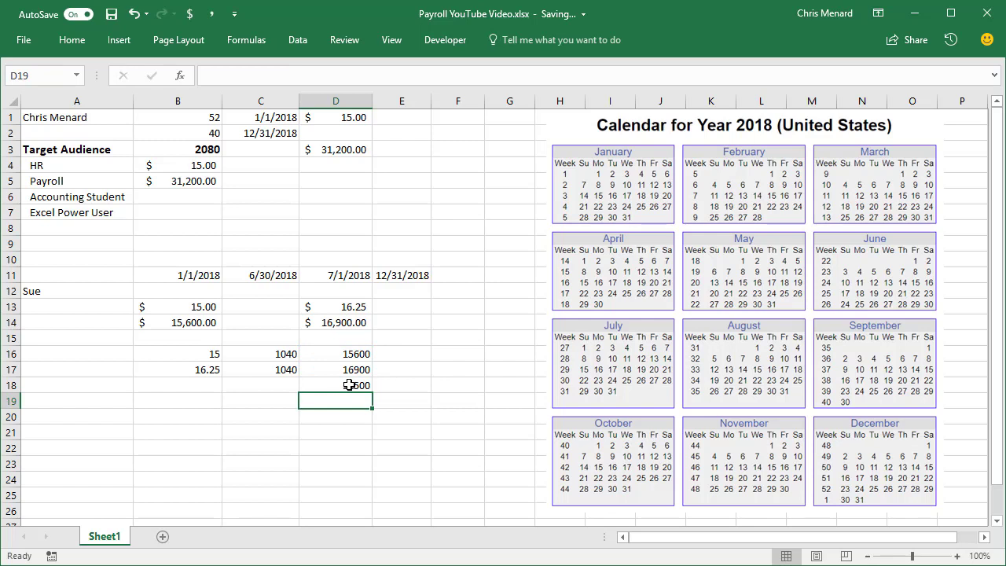
Sum both pay amounts into E14 as $32,500.00 and clear the scratch check cells
click(349, 385)
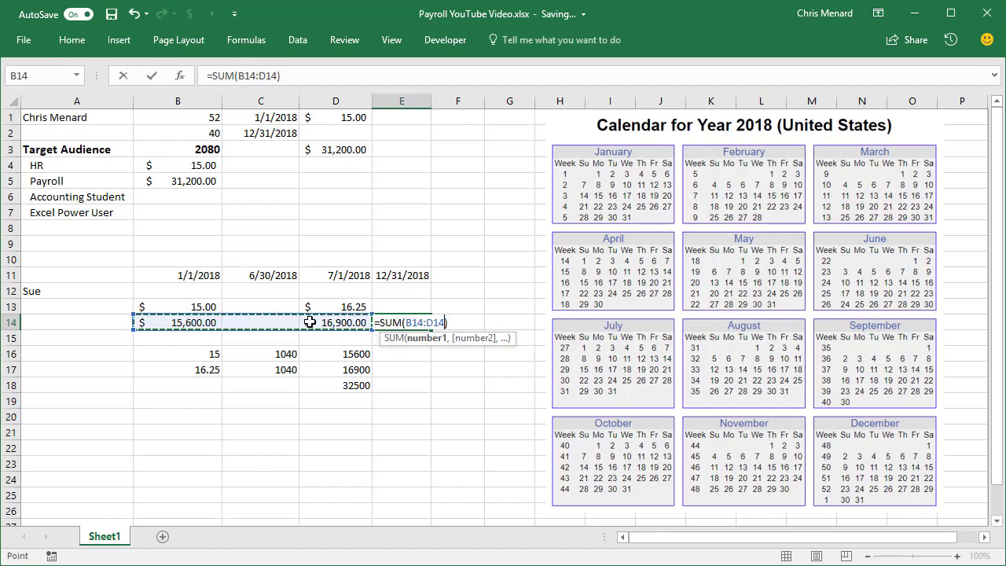
key(Enter)
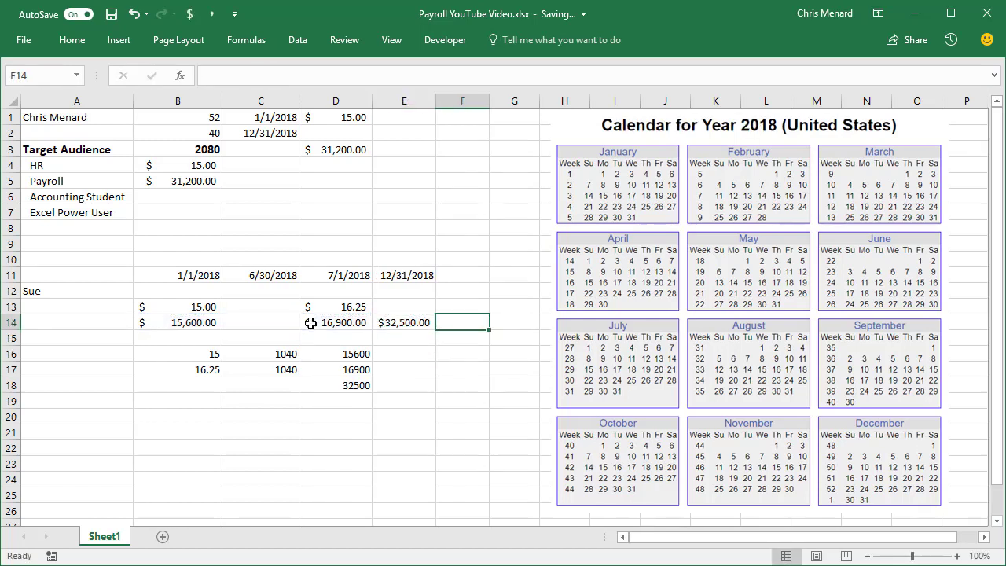
drag(178, 354, 261, 369)
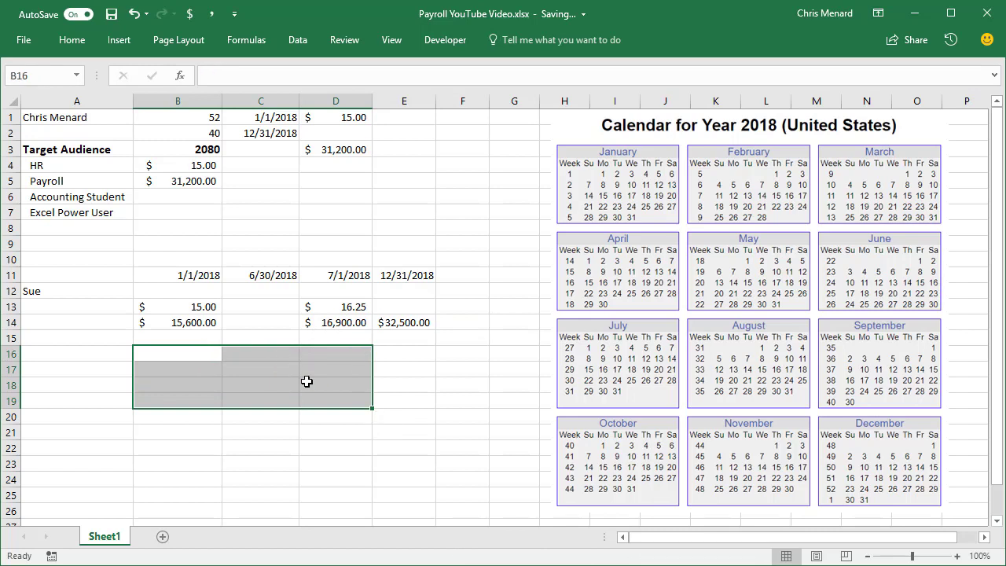
click(261, 275)
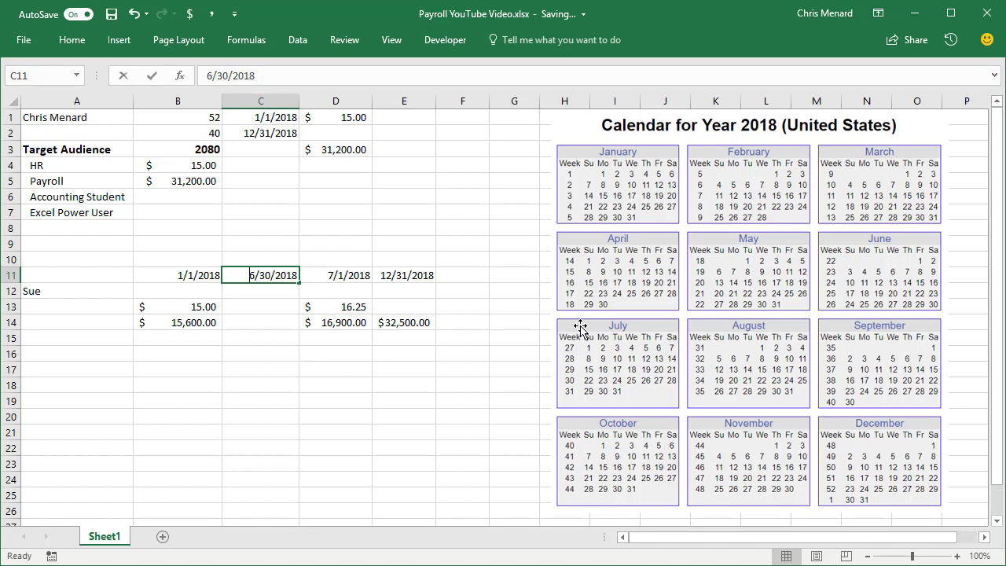
Test a 5/8/2018 period end in C11 and 5/9 start in D11
text(5/8/2018)
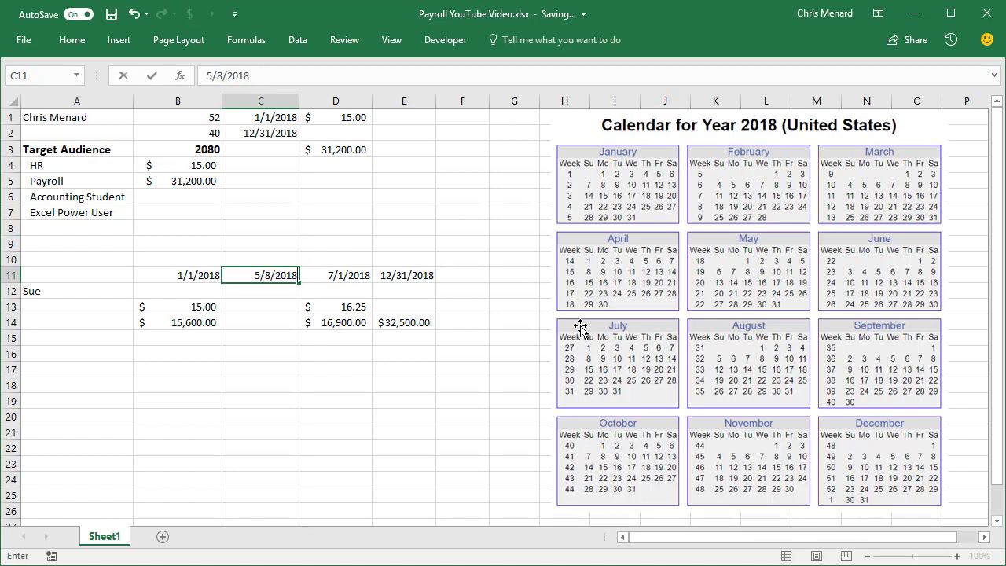
text(5/9/)
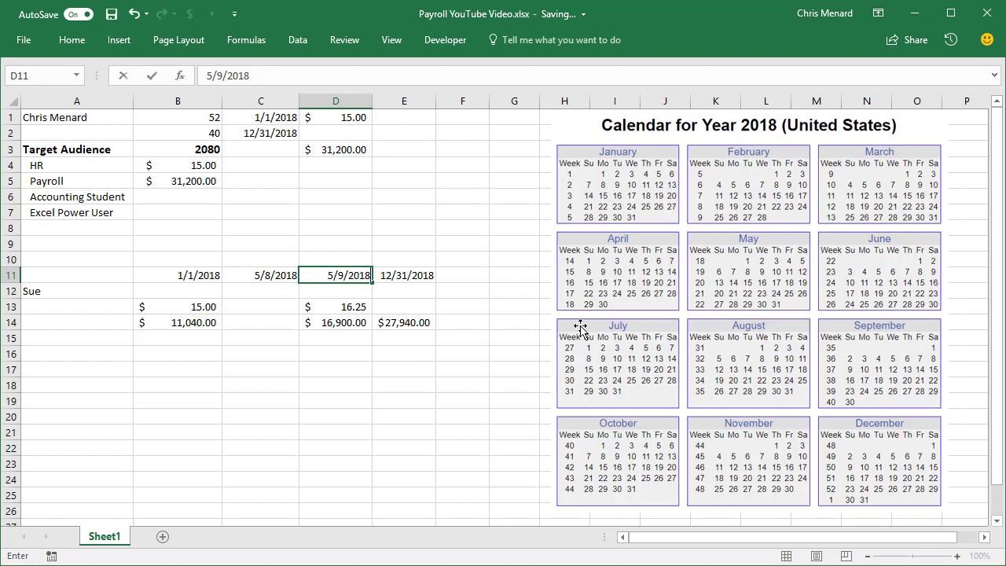
click(335, 307)
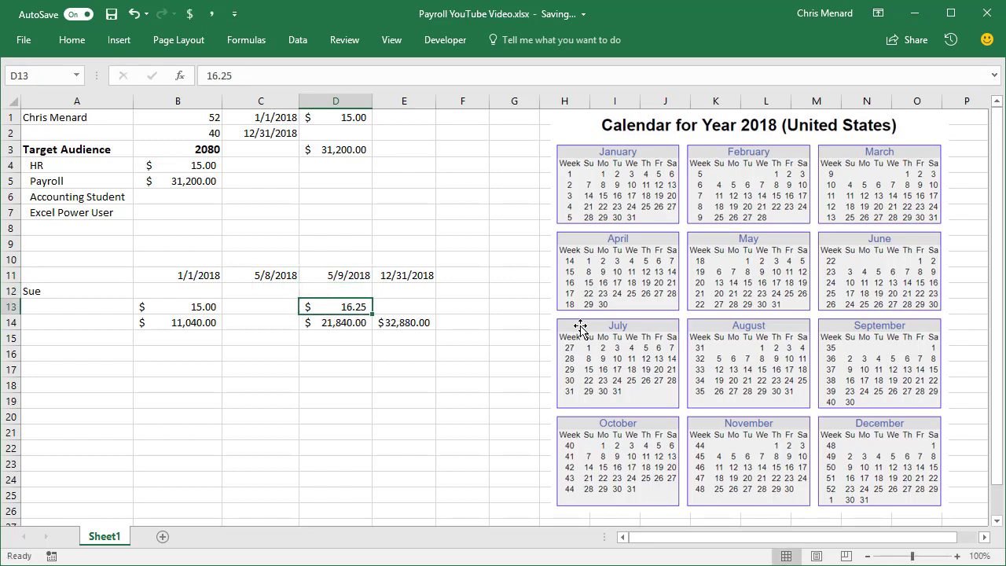
click(403, 307)
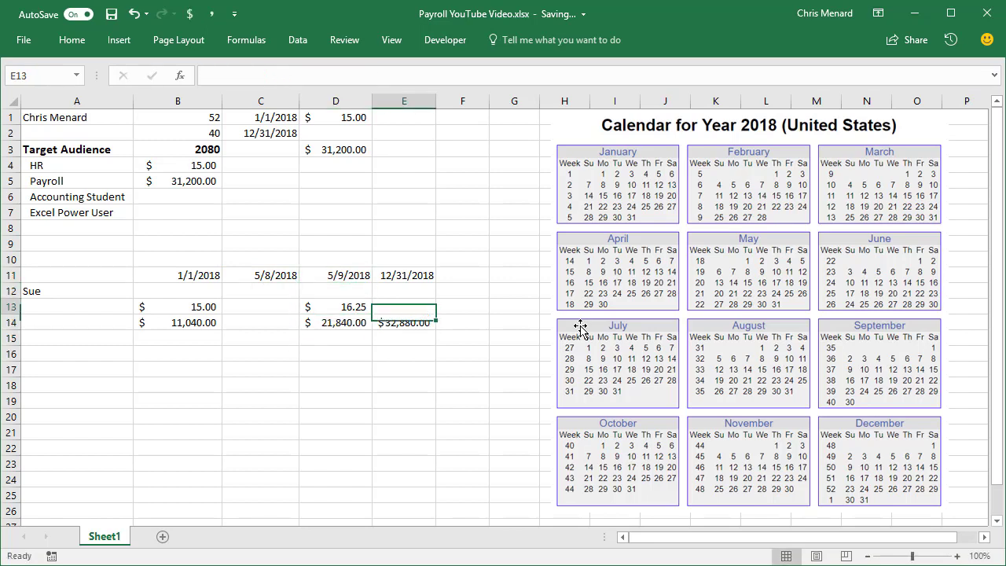
Set the first period to end 7/10/2018 and the second to start 7/11/2018, totaling $32,430.00
click(261, 275)
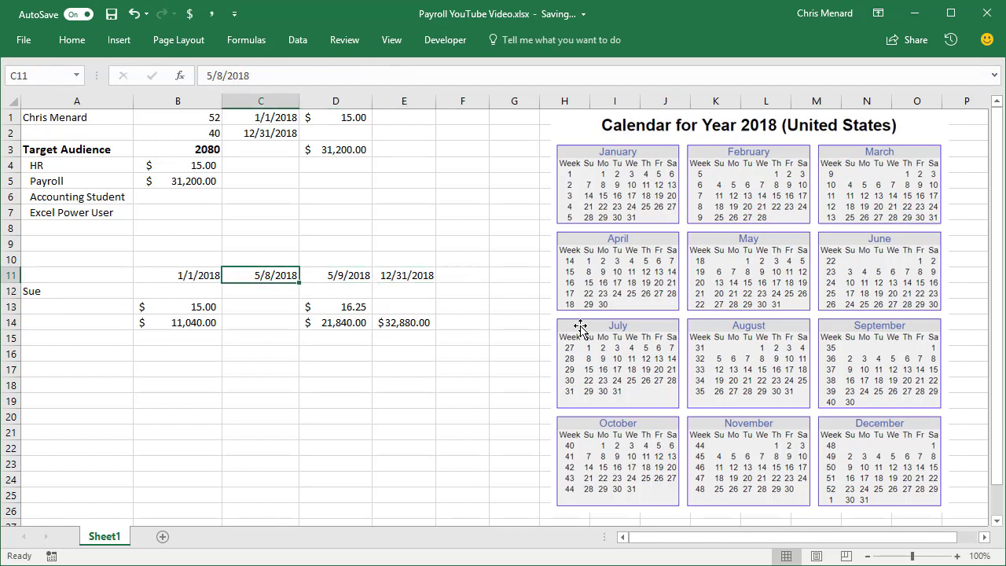
text(7/)
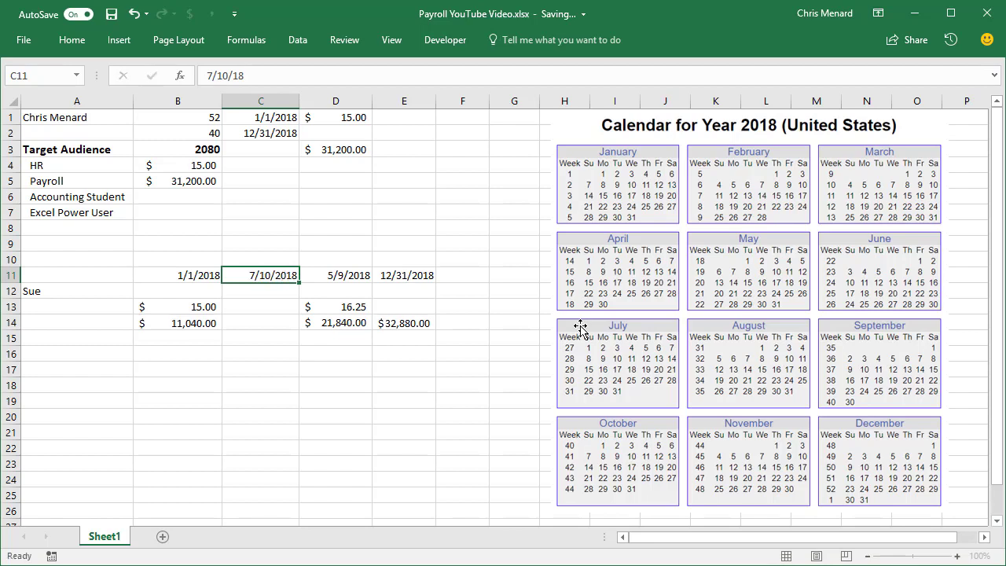
text(7/11/2)
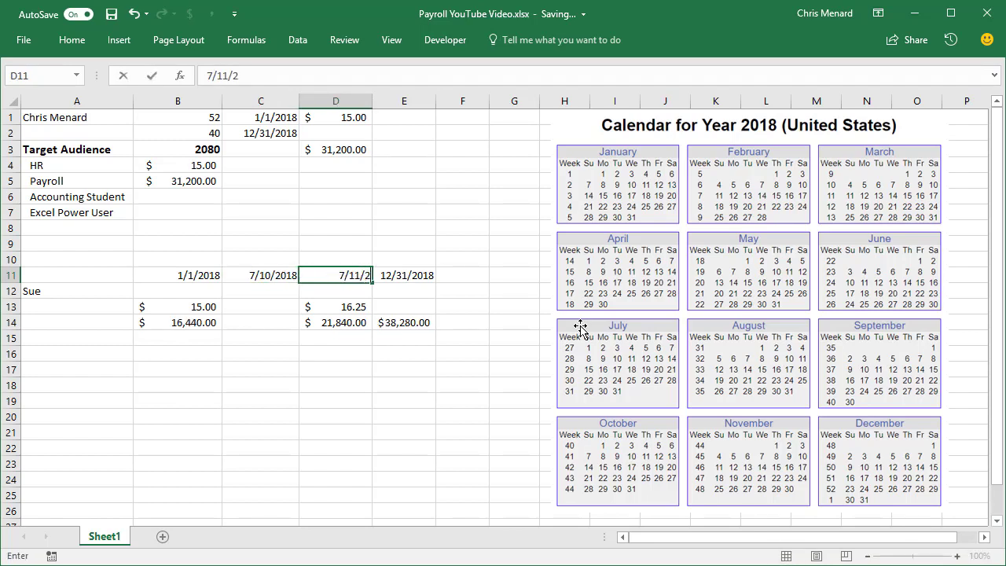
key(Enter)
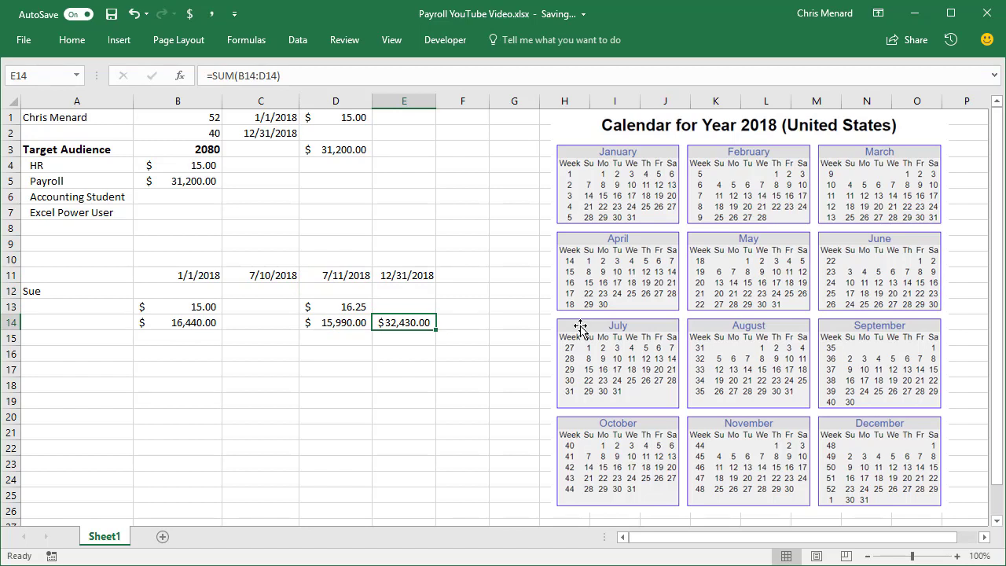
mouse_move(76, 195)
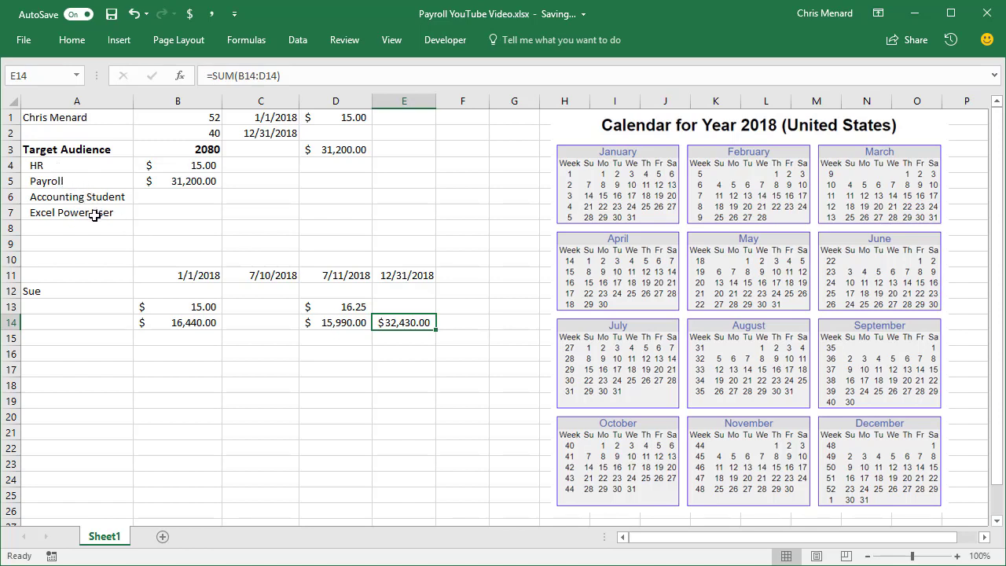
mouse_move(329, 375)
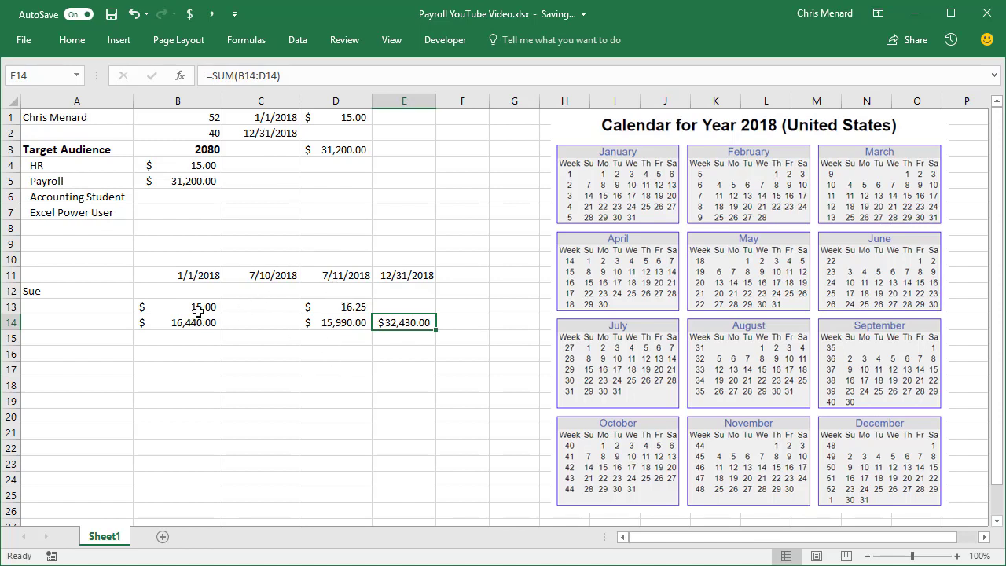
click(181, 322)
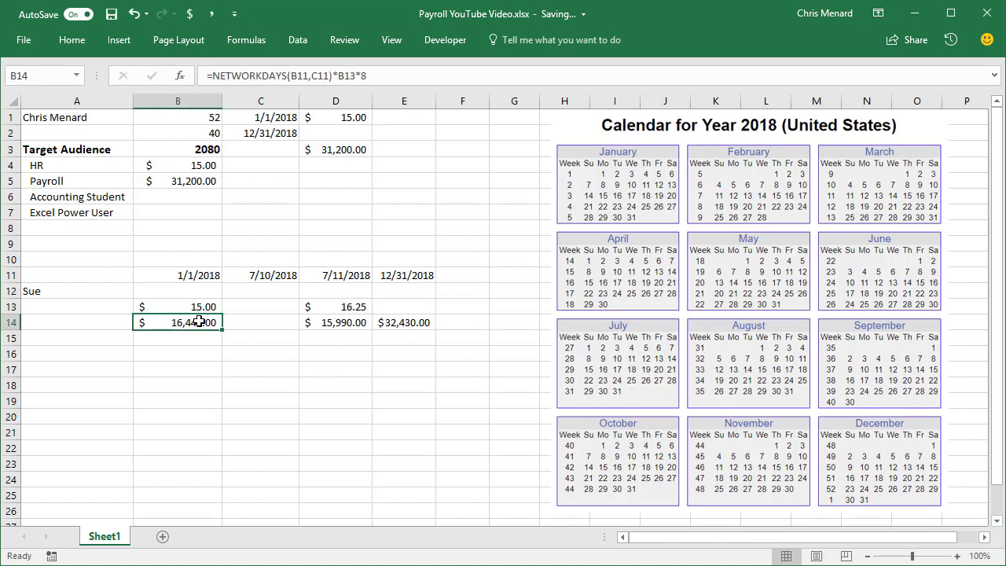
mouse_move(219, 326)
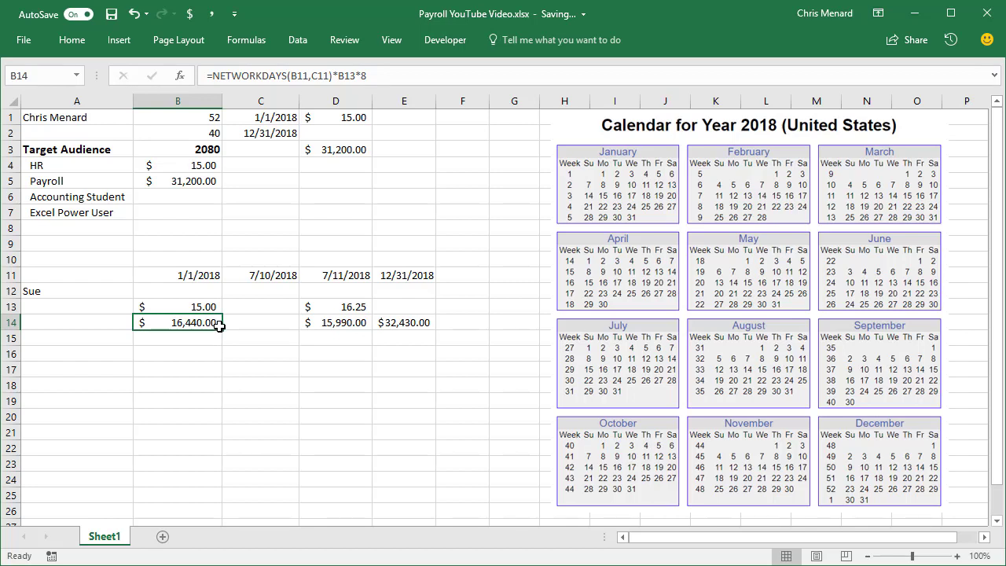
mouse_move(719, 459)
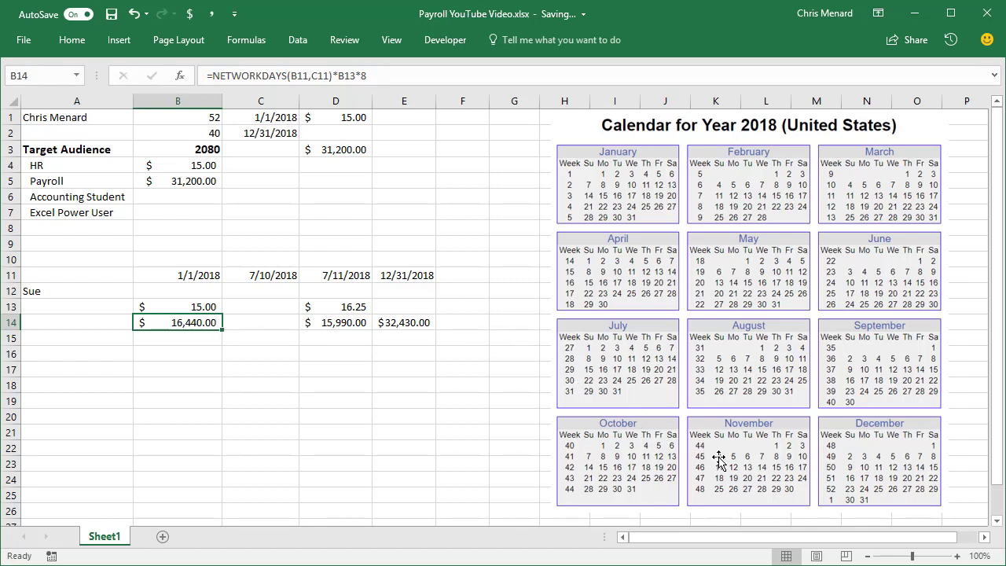